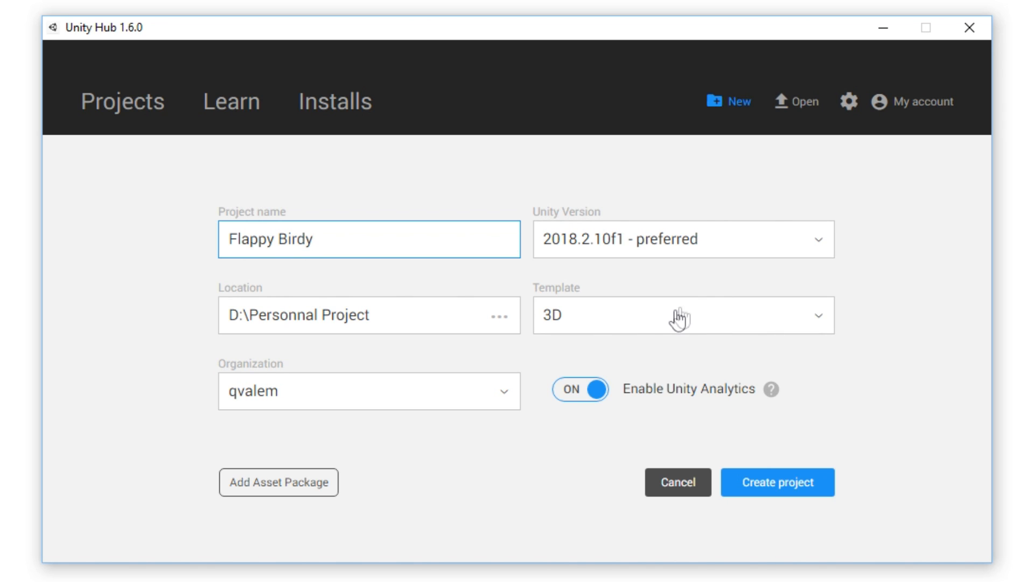
Choose the project template for the new Flappy Birdy project in Unity Hub.
{"action": "left_click", "coordinate": [682, 314]}
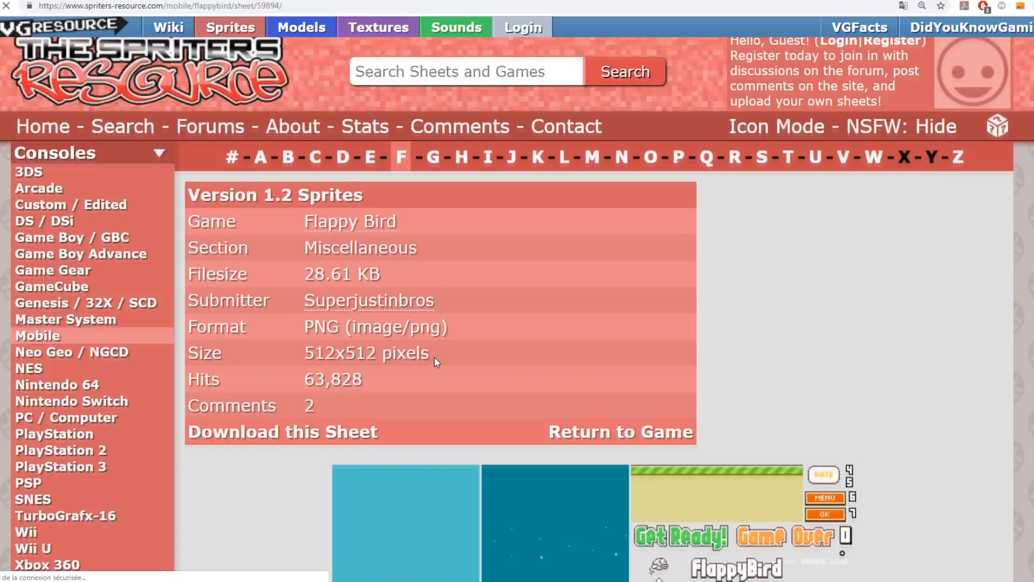
Scroll the Flappy Bird Version 1.2 sprites page toward the Download this Sheet option.
{"action": "scroll", "scroll_direction": "down", "scroll_amount": 3}
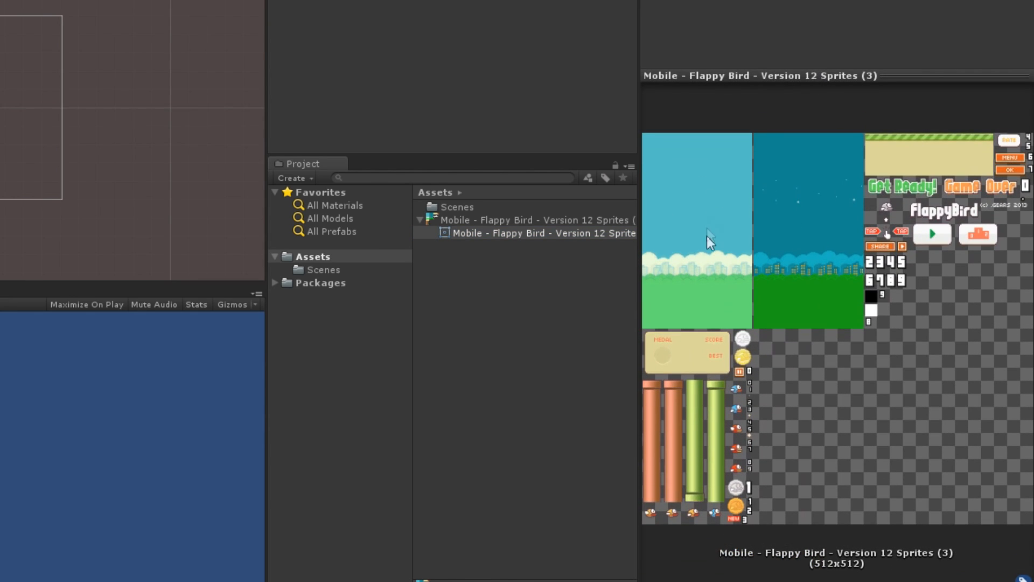
Set the Flappy Bird sheet to Multiple sprite mode, slice it, and use Point filtering.
{"action": "left_click", "coordinate": [543, 234]}
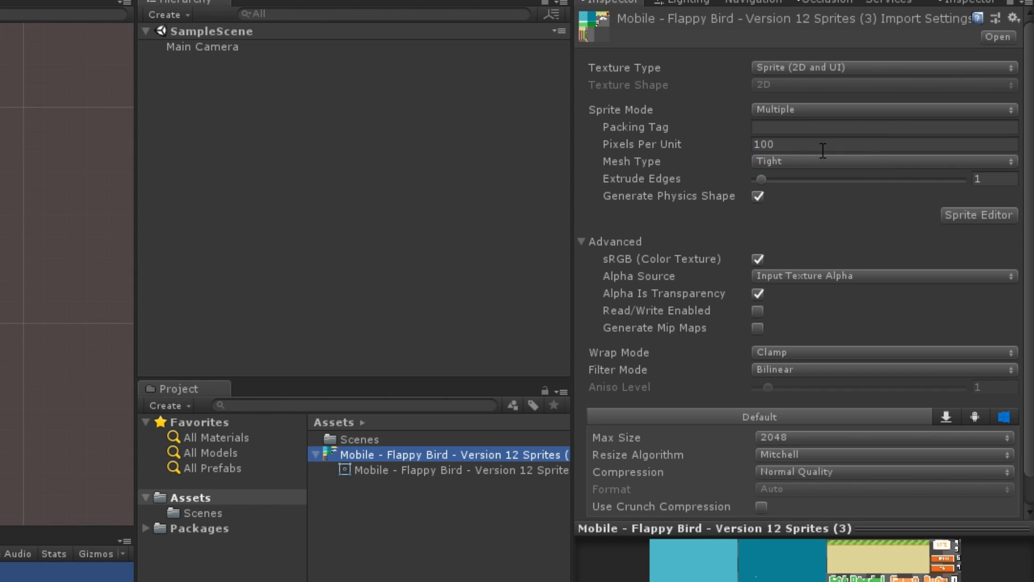
{"action": "left_click", "coordinate": [978, 216]}
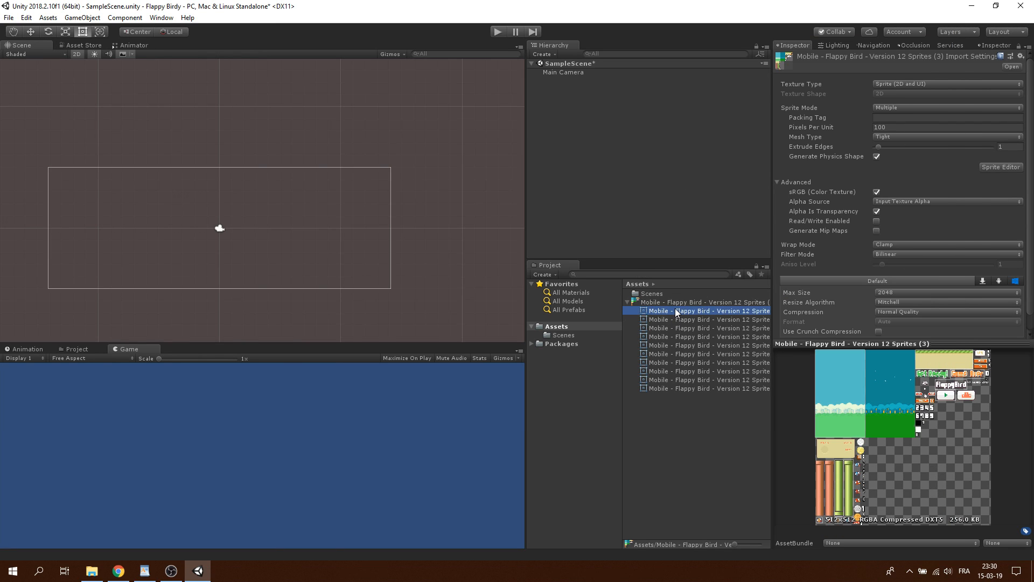
{"action": "left_click", "coordinate": [700, 327]}
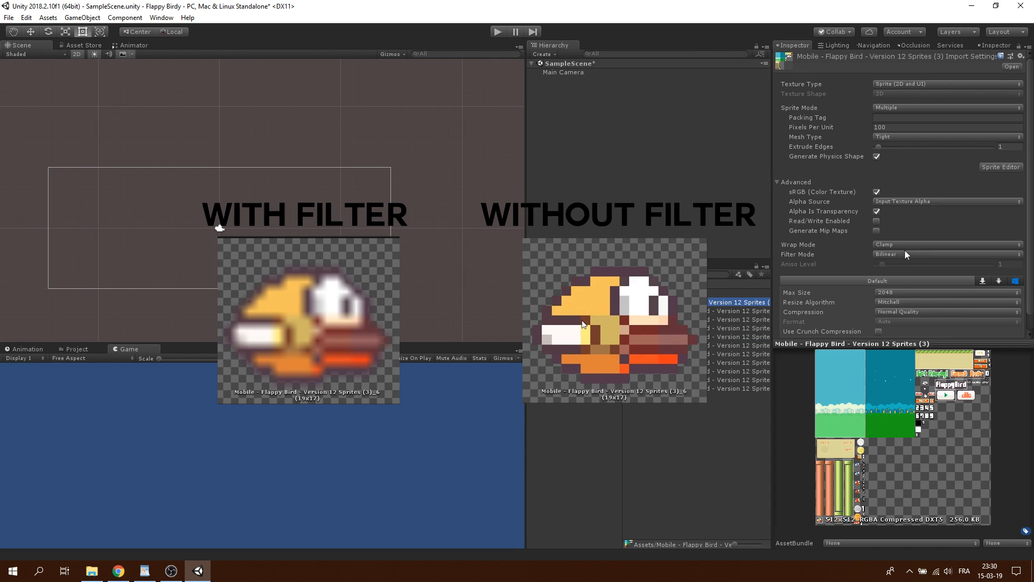
{"action": "left_click", "coordinate": [948, 255]}
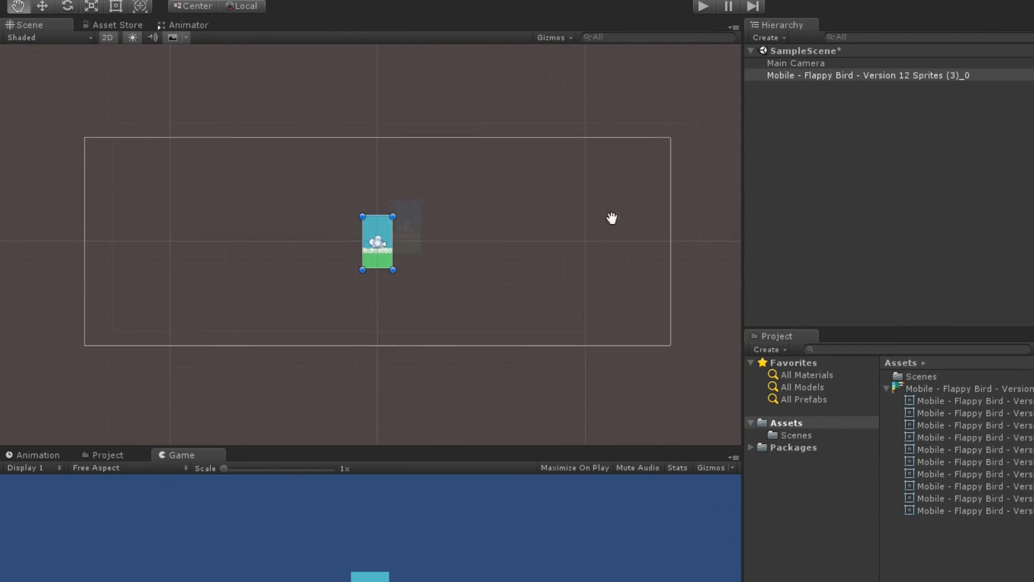
Add a 9:16 portrait aspect ratio to the Game view and fit the camera Size.
{"action": "left_click", "coordinate": [796, 63]}
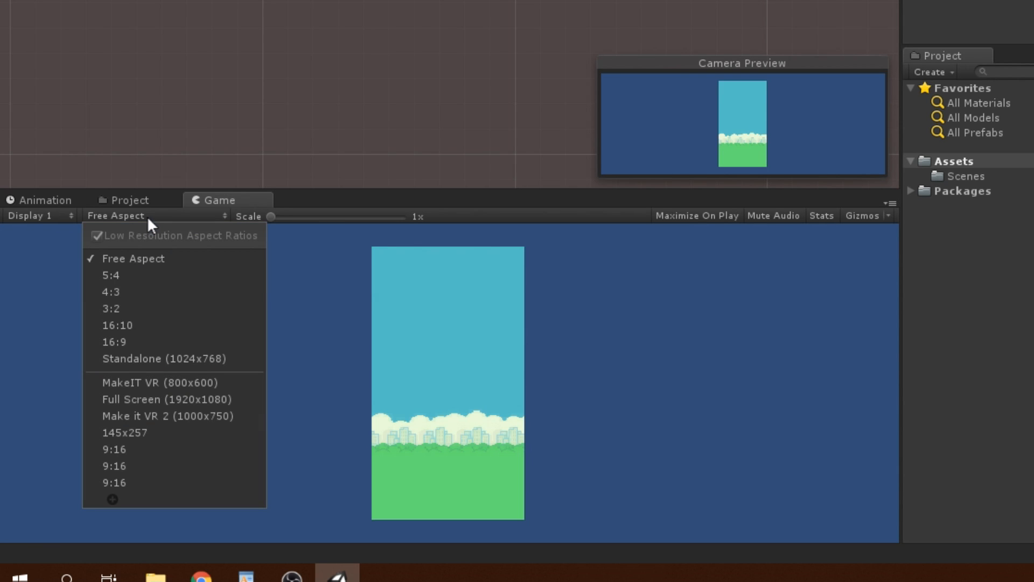
{"action": "mouse_move", "coordinate": [125, 465]}
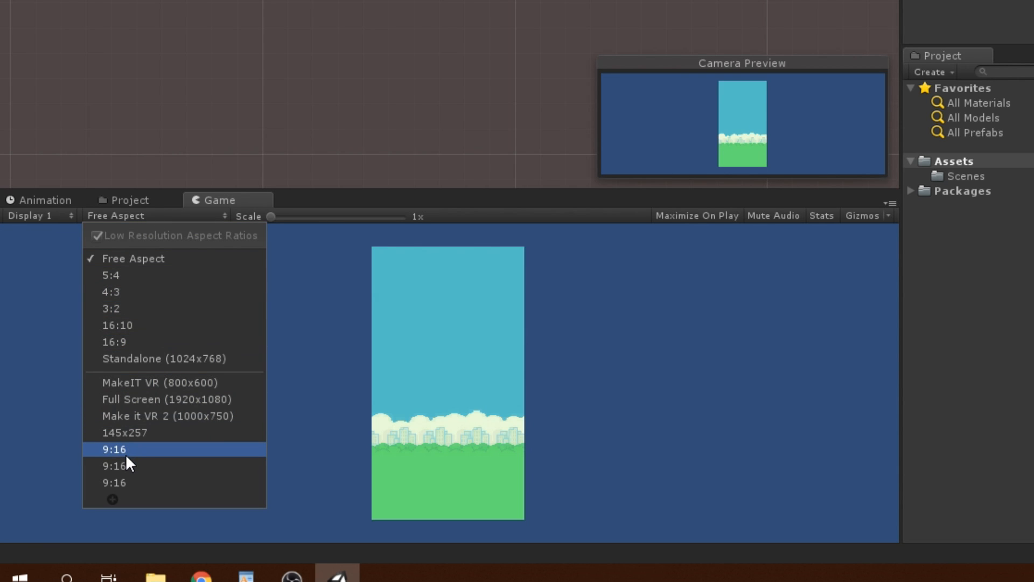
{"action": "left_click", "coordinate": [114, 450]}
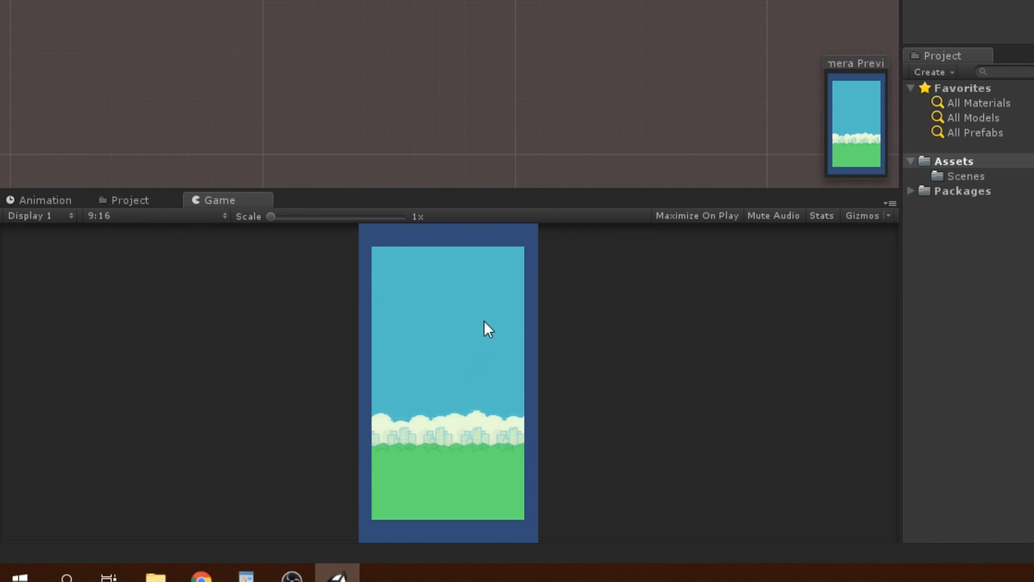
{"action": "left_click", "coordinate": [259, 399]}
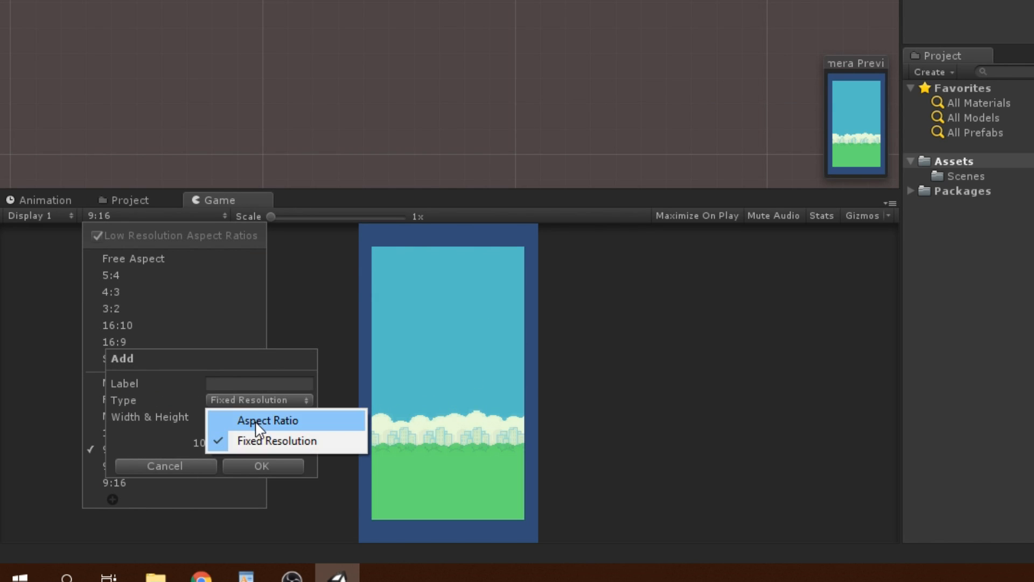
{"action": "left_click", "coordinate": [268, 420]}
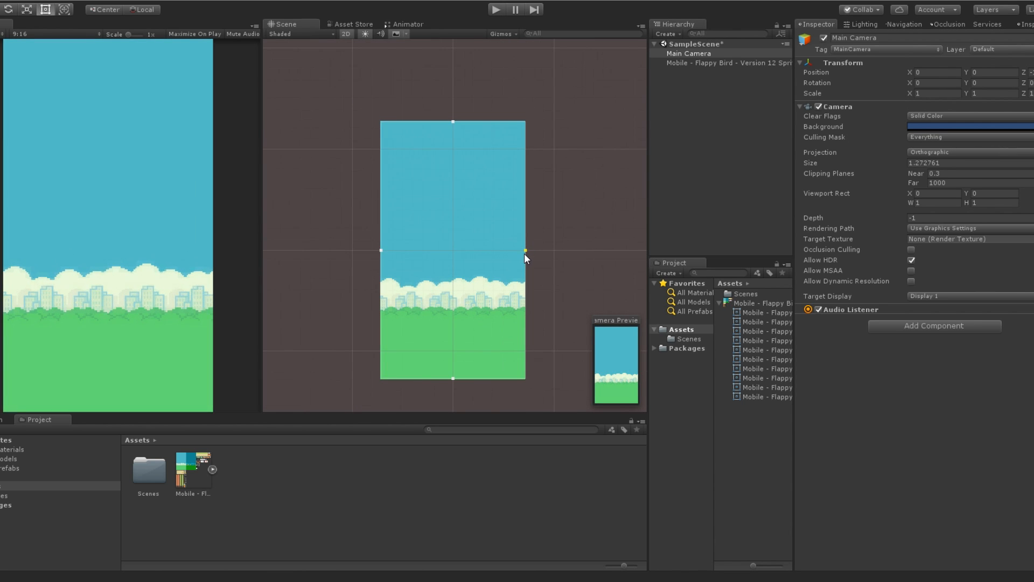
{"action": "left_click", "coordinate": [765, 359]}
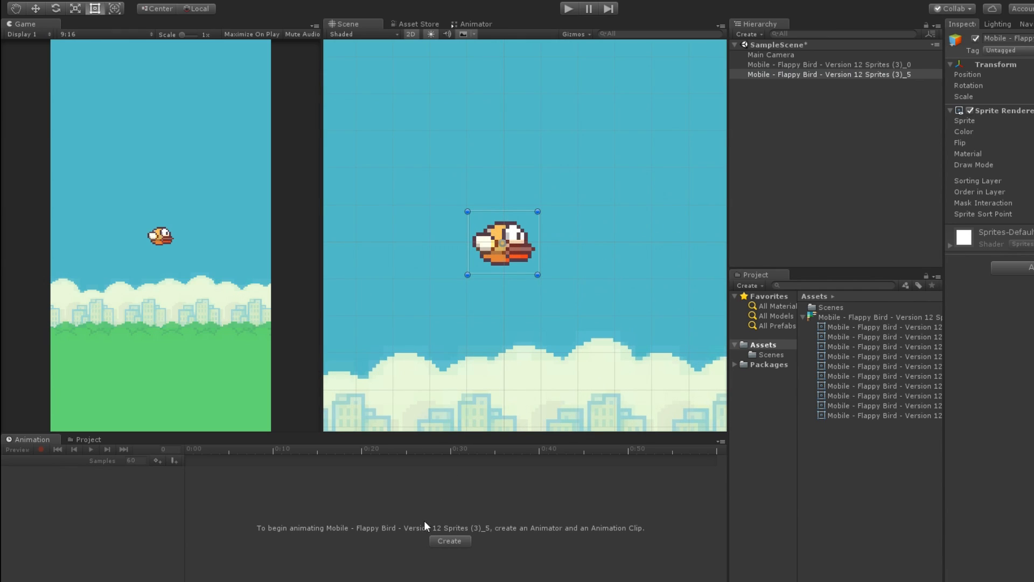
Create the Bird Animation clip for the bird in the Animation window.
{"action": "left_click", "coordinate": [450, 541]}
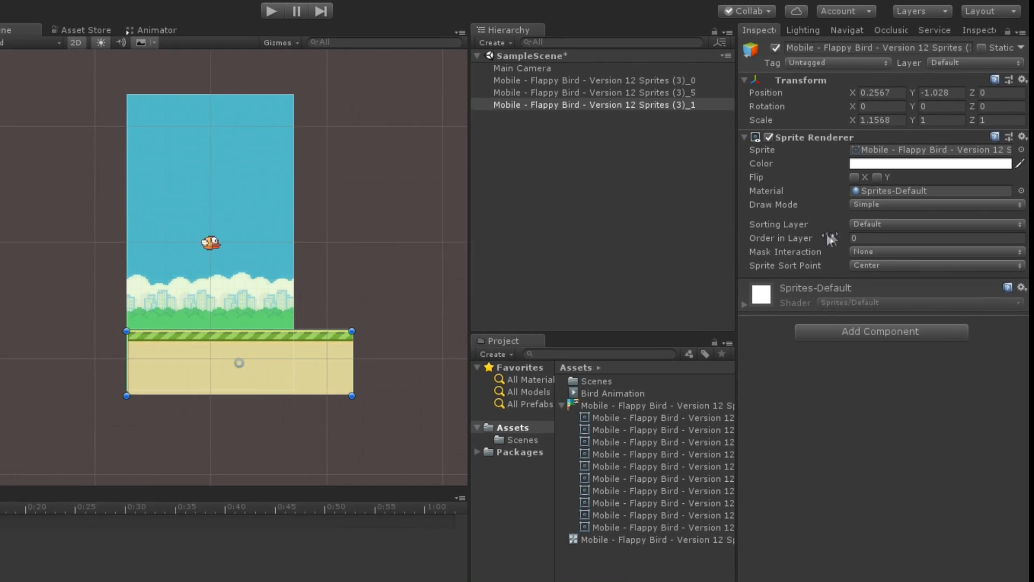
Set the bird's Order in Layer to 1 so it draws above the background.
{"action": "left_click", "coordinate": [936, 204]}
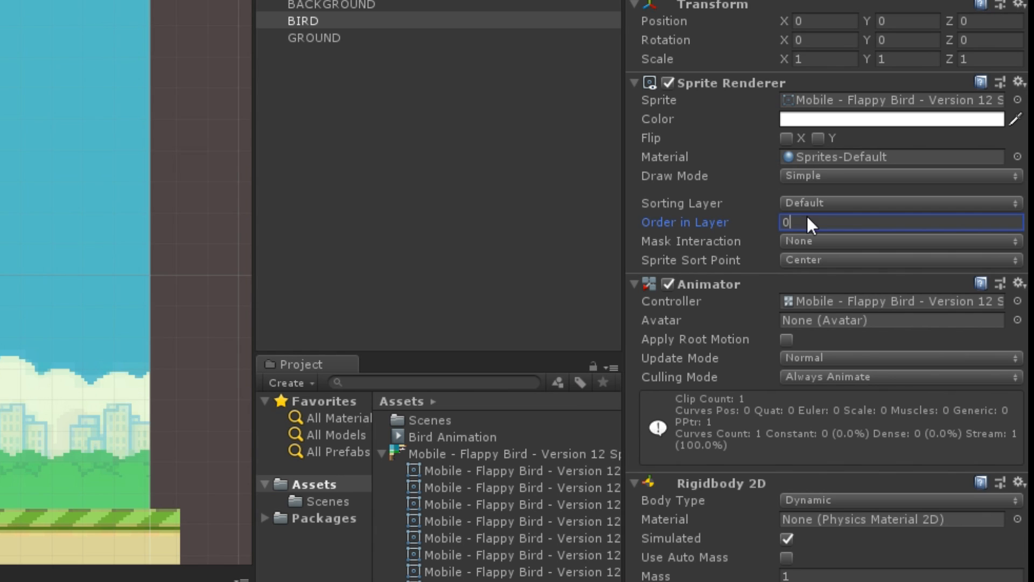
{"action": "type", "text": "1"}
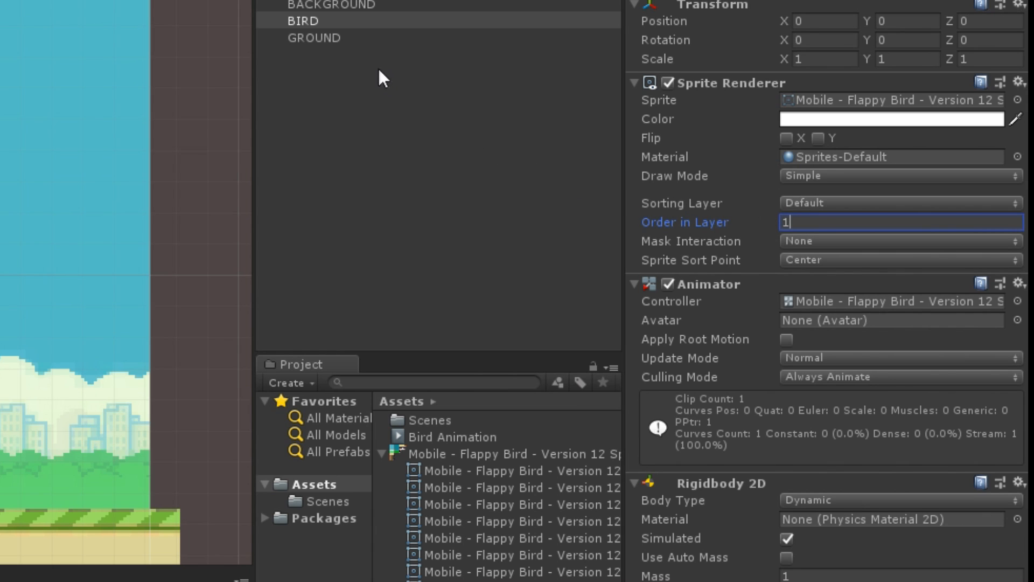
{"action": "left_click", "coordinate": [312, 38]}
{"action": "type", "text": "Ri"}
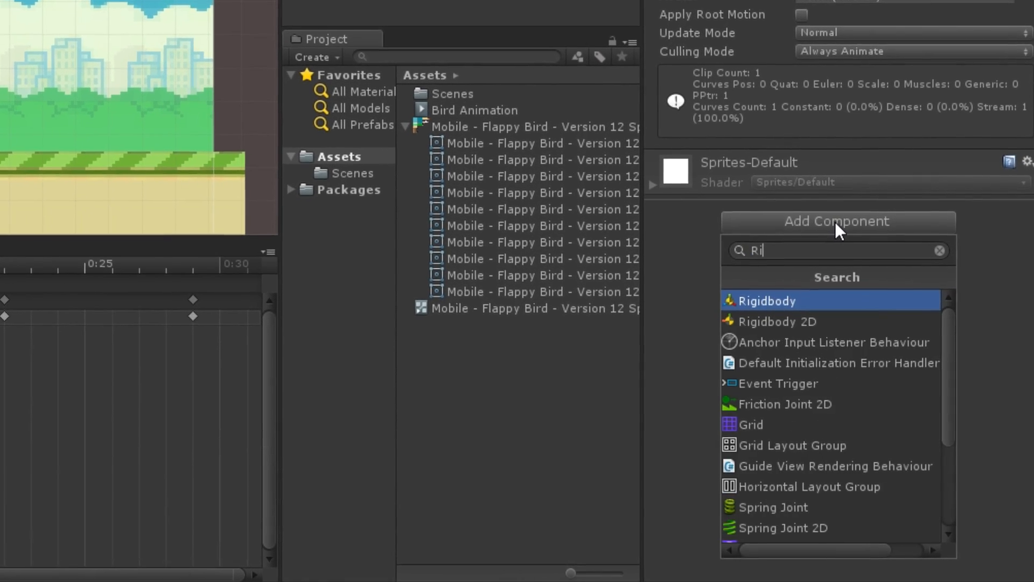
Add a Rigidbody 2D to the bird and play-test it falling under gravity.
{"action": "left_click", "coordinate": [777, 322]}
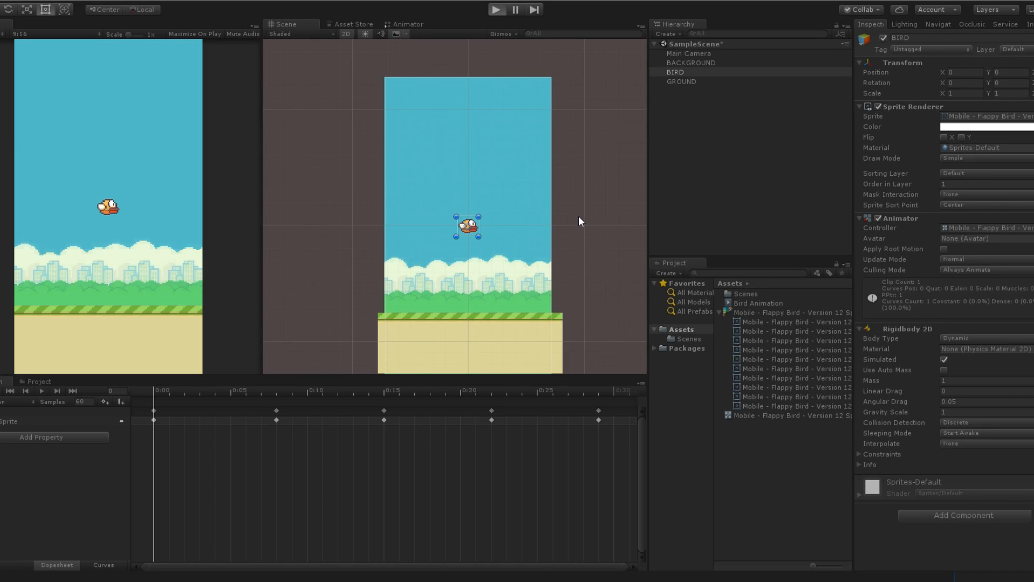
{"action": "left_click", "coordinate": [498, 9]}
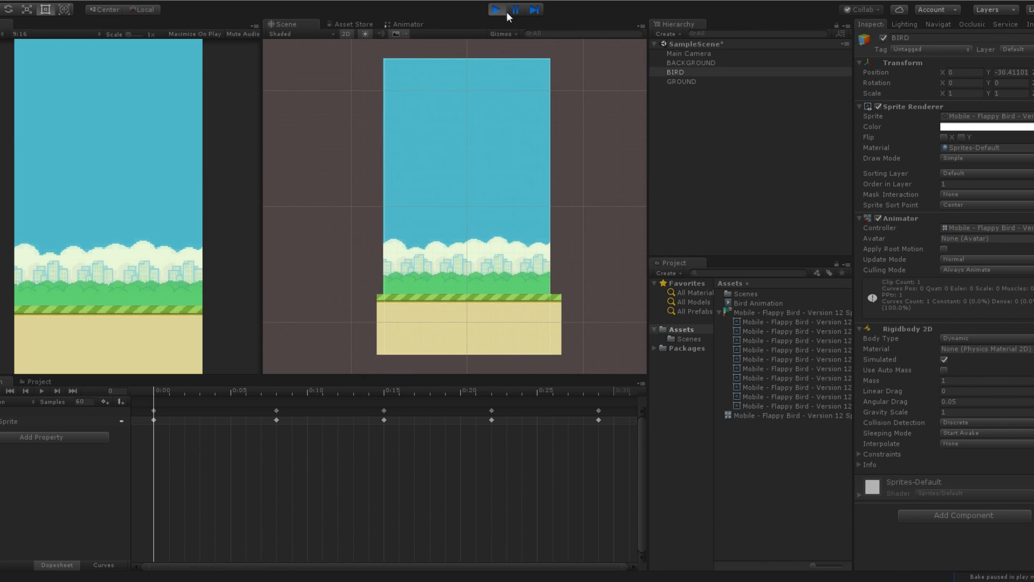
{"action": "left_click", "coordinate": [495, 10]}
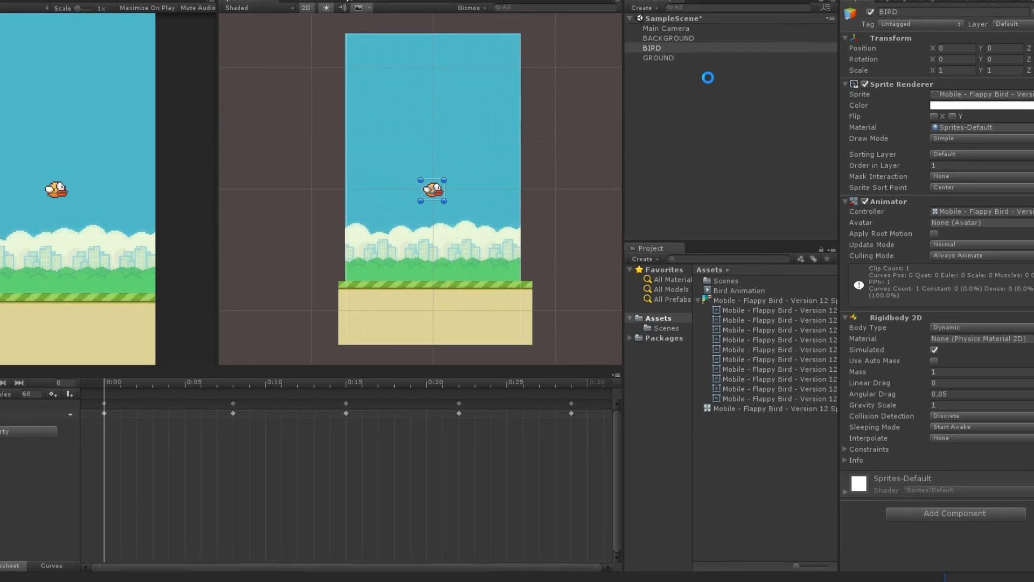
Attach a new FlyLittleBird script to the bird.
{"action": "left_click", "coordinate": [957, 514]}
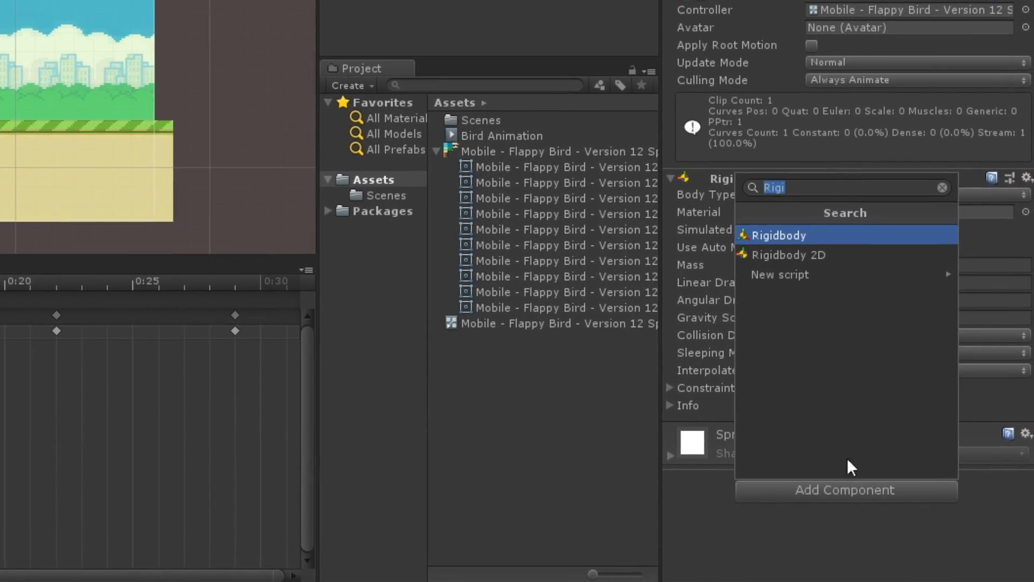
{"action": "type", "text": "FlyLittleBir"}
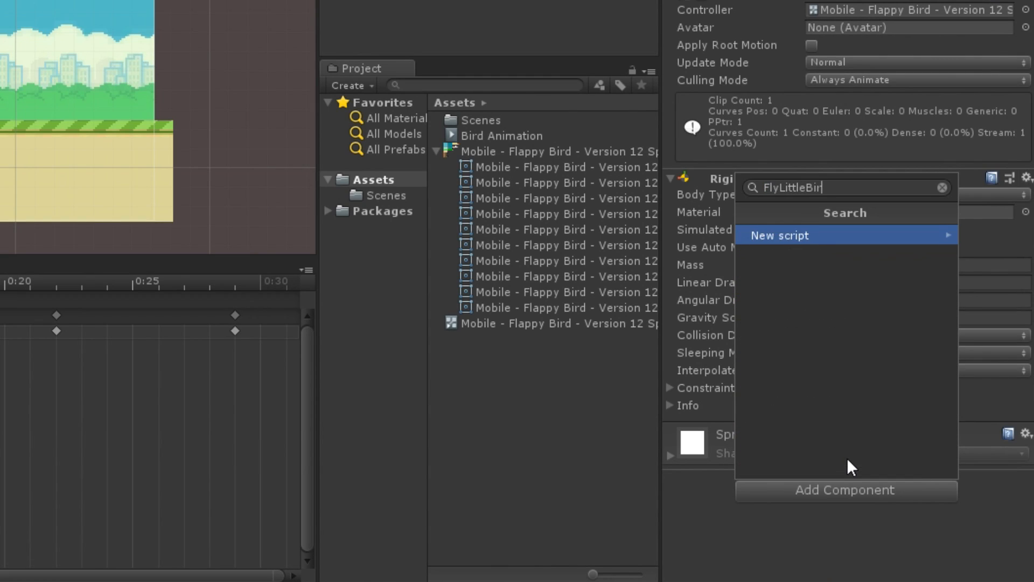
{"action": "left_click", "coordinate": [779, 235]}
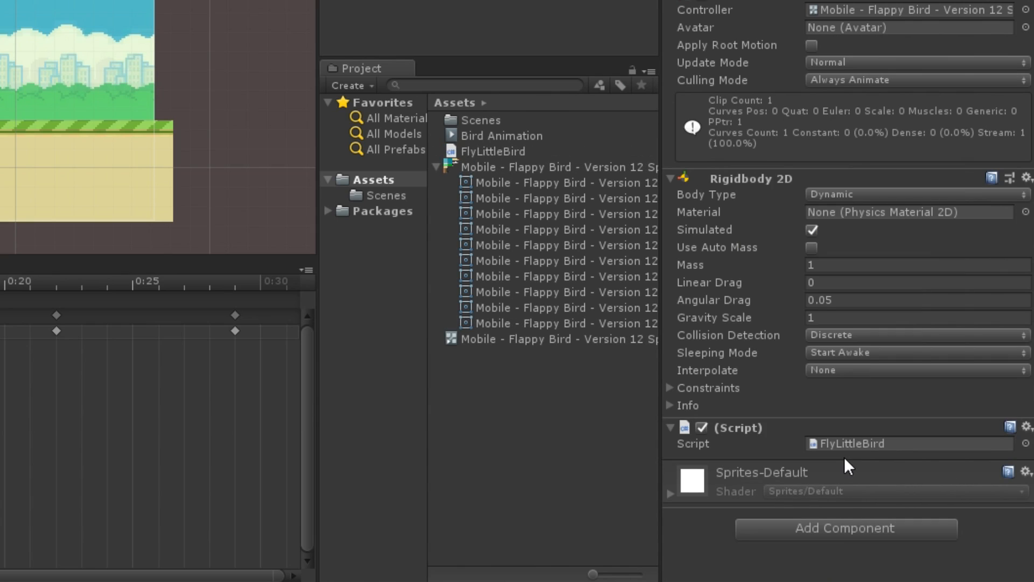
{"action": "mouse_move", "coordinate": [854, 461]}
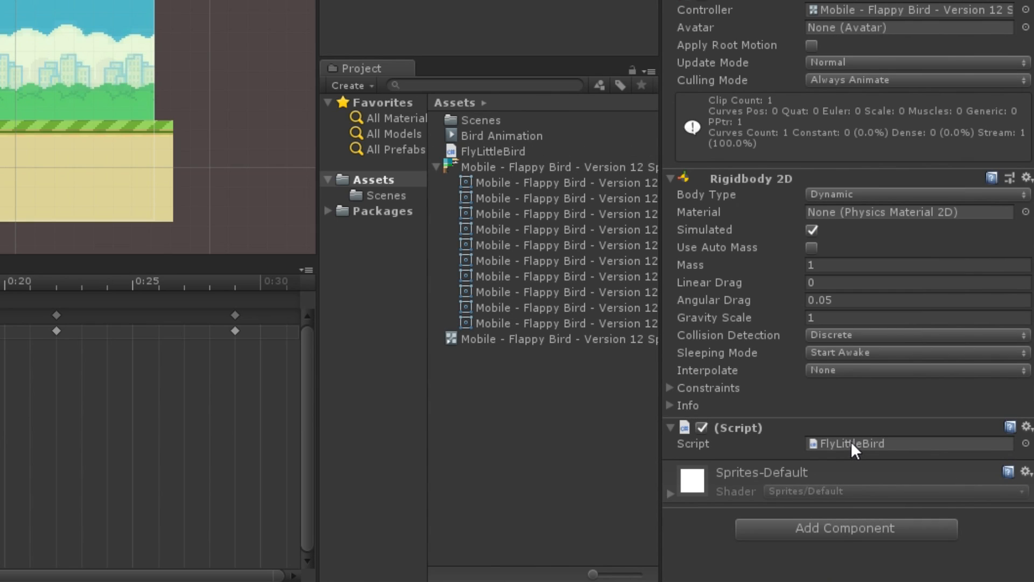
Add an if (Input.GetMouseButtonDown(0)) block to the FlyLittleBird script.
{"action": "double_click", "coordinate": [851, 444]}
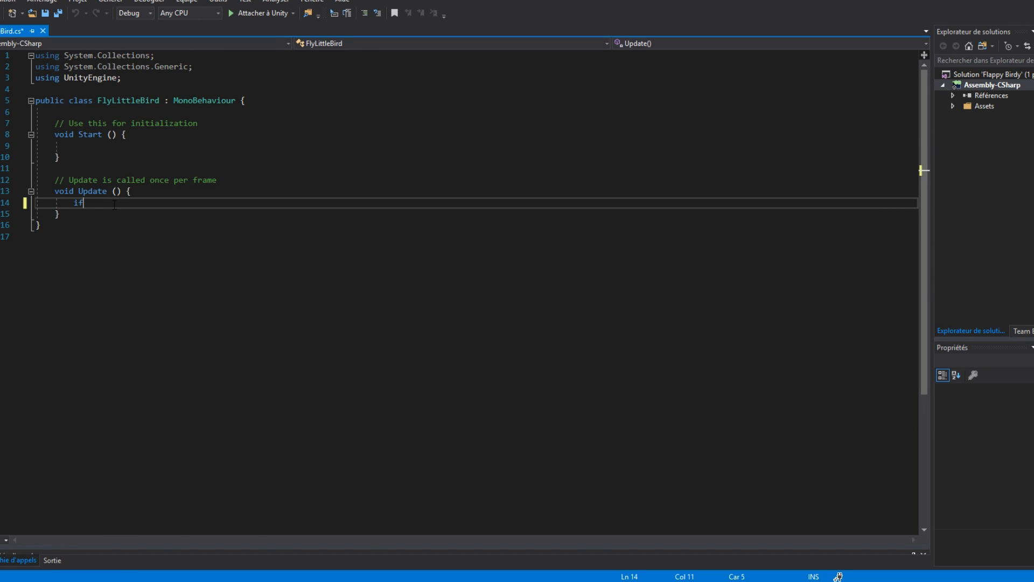
{"action": "type", "text": "(Input.Get"}
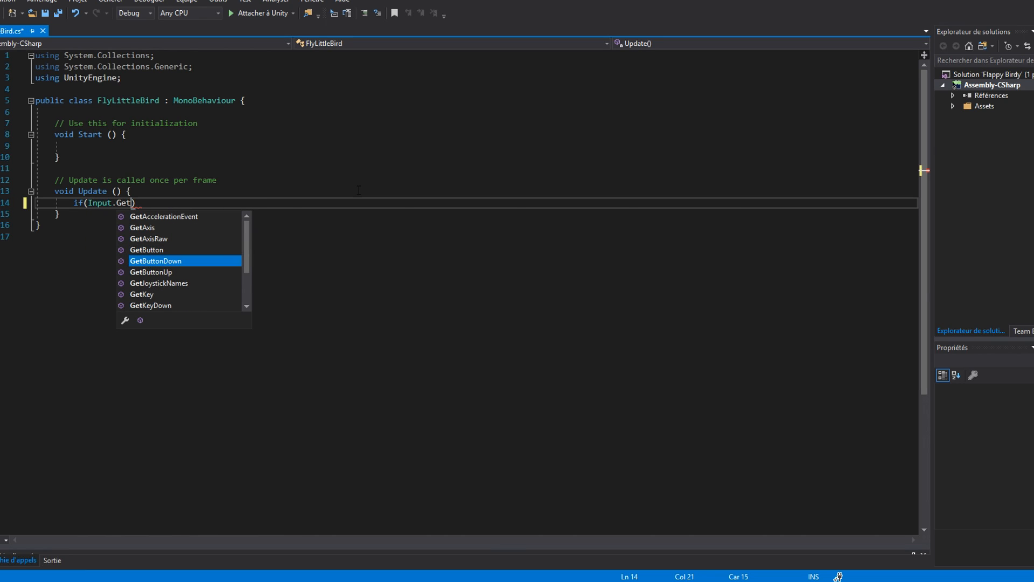
{"action": "type", "text": "MouseButtonDown(0)"}
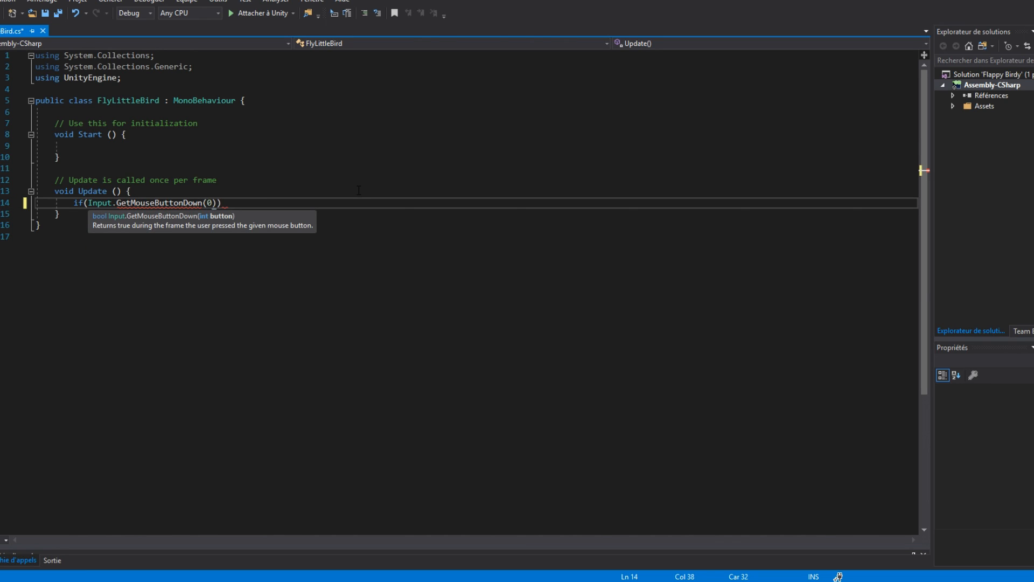
{"action": "type", "text": "{"}
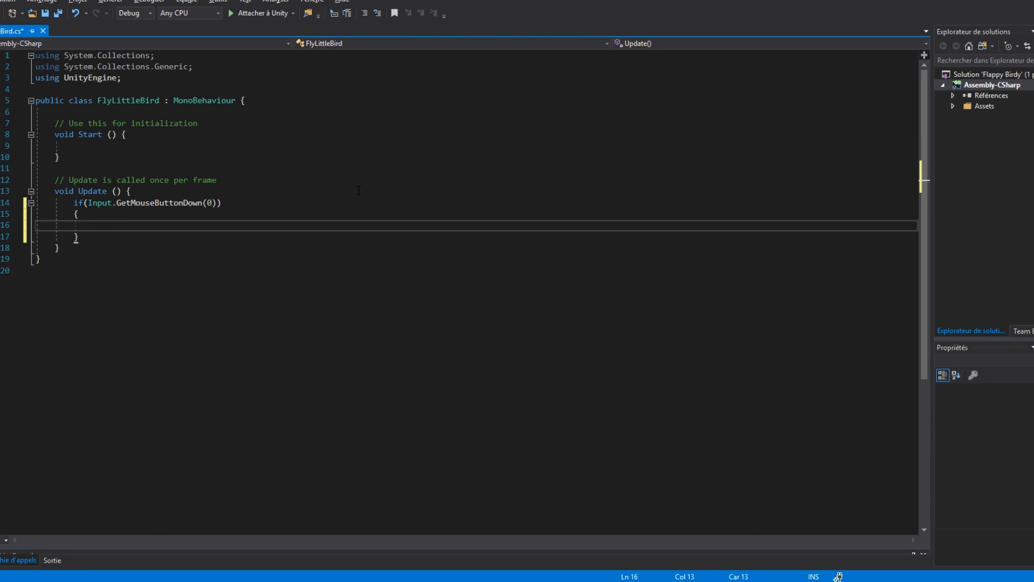
{"action": "type", "text": "//Jum"}
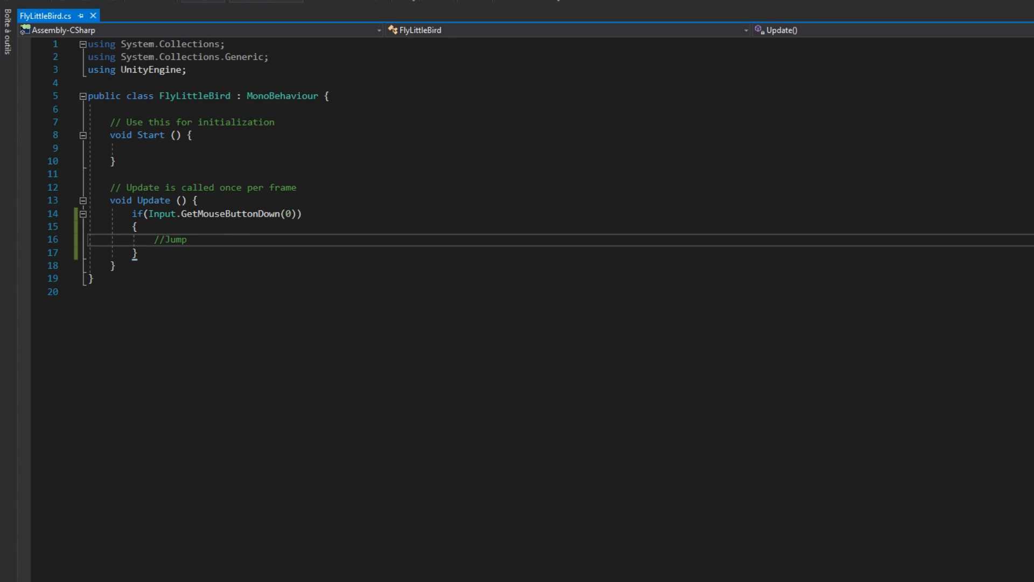
Declare public float velocity = 1 and a private Rigidbody2D rb, fetched with GetComponent.
{"action": "type", "text": "public"}
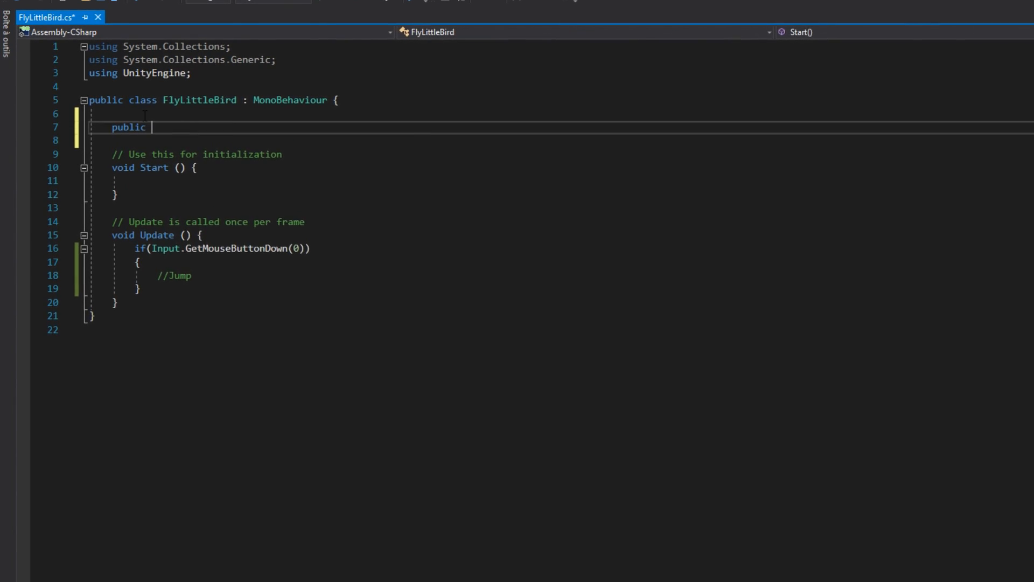
{"action": "type", "text": "float"}
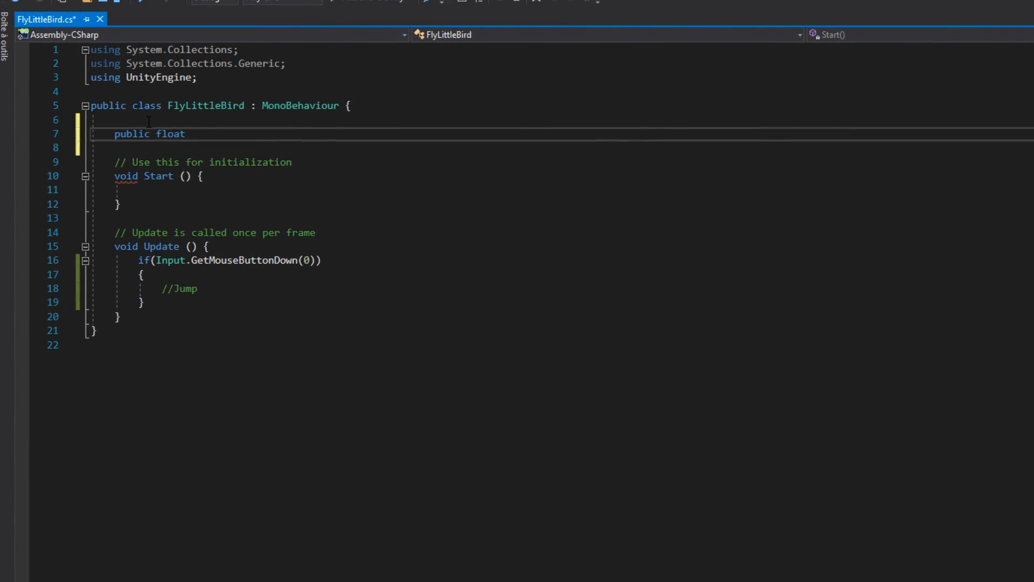
{"action": "type", "text": "velocity = 1;"}
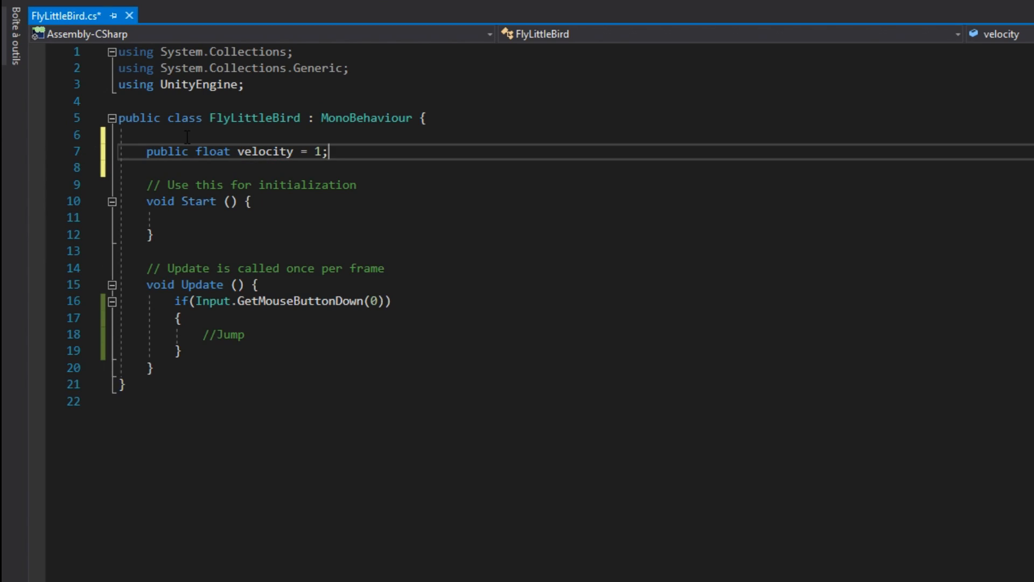
{"action": "type", "text": "private Rigidbody2D rigi"}
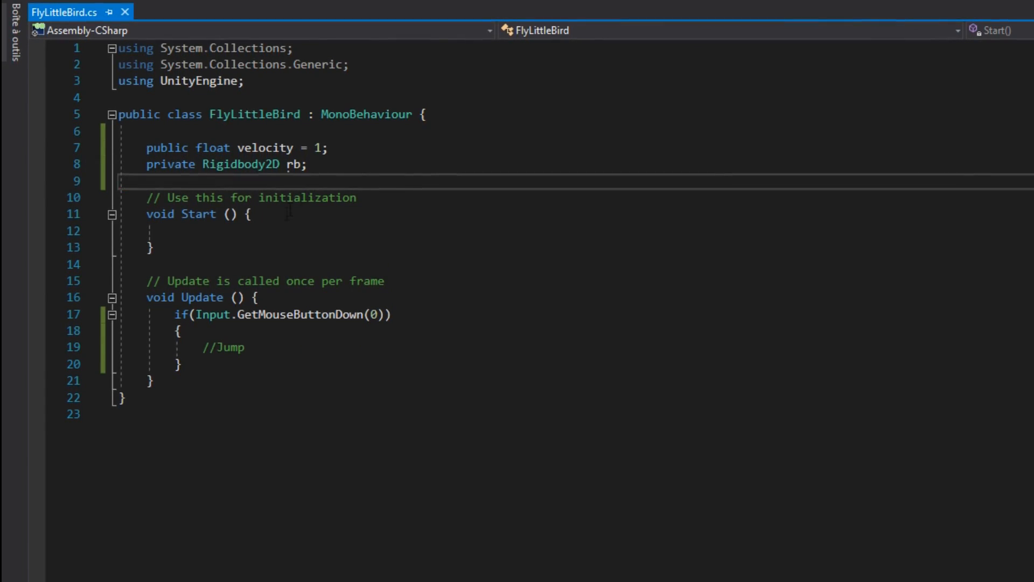
{"action": "type", "text": "rb = GetComponent<Rigidbody2D>();"}
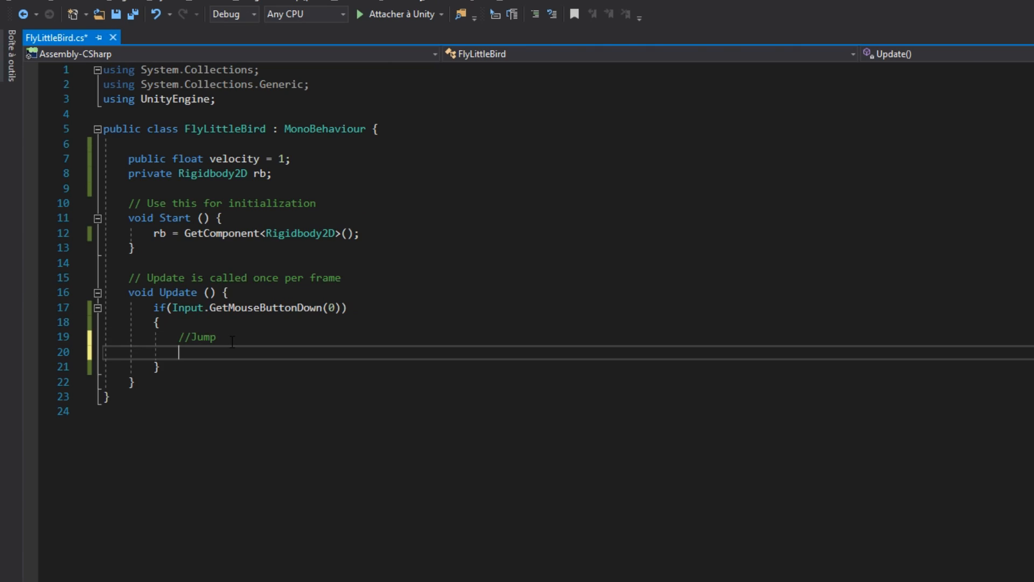
Set rb.velocity to Vector2.up * velocity inside the click block.
{"action": "type", "text": "rb.velocity ="}
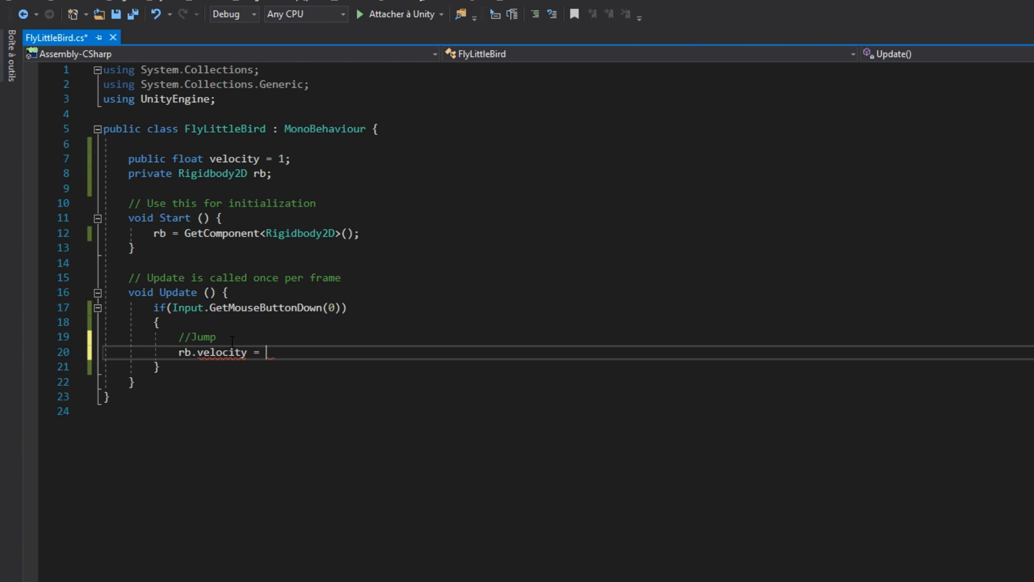
{"action": "type", "text": "Vector2.up *"}
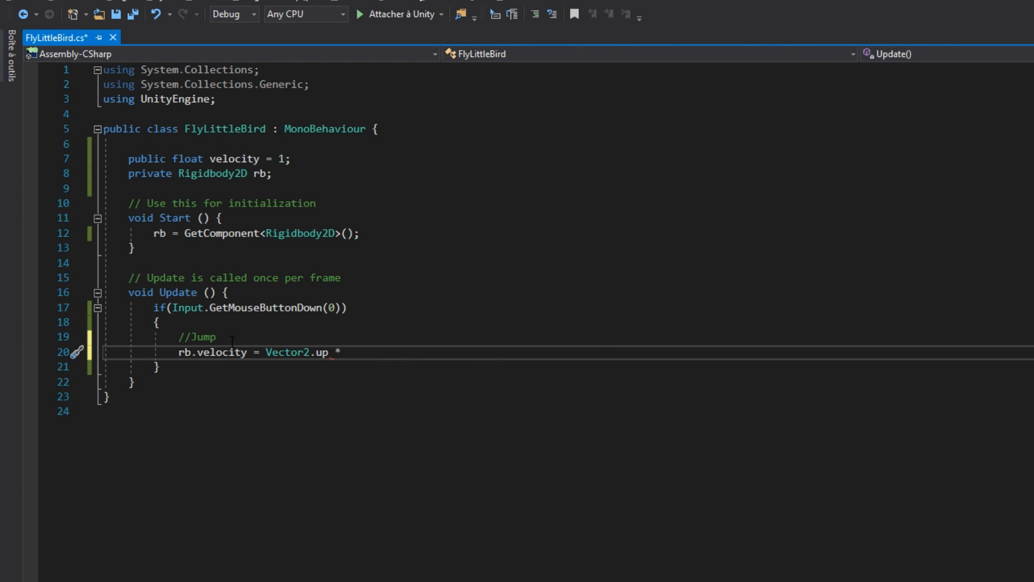
{"action": "type", "text": "velocity;"}
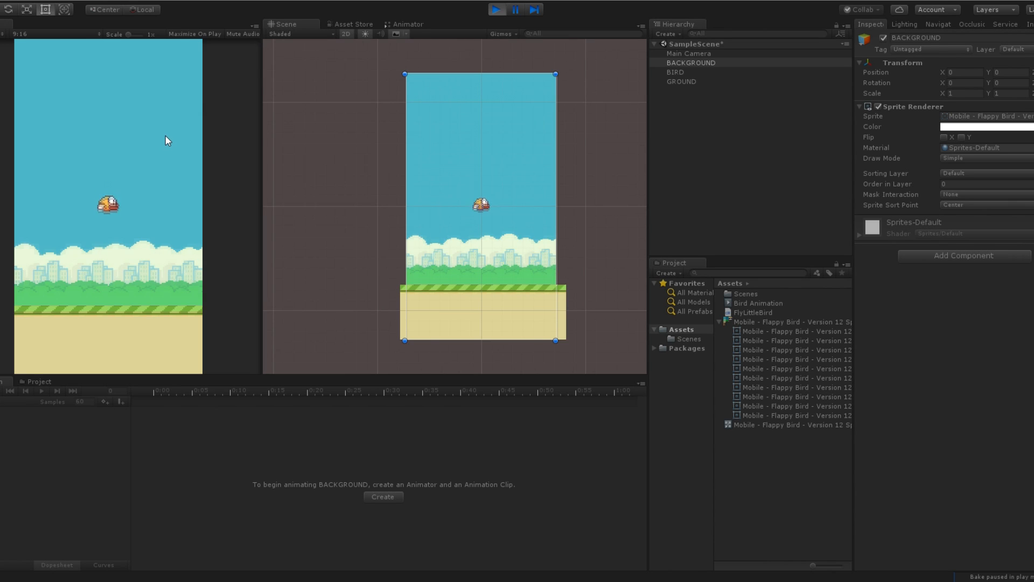
{"action": "mouse_move", "coordinate": [149, 220]}
{"action": "type", "text": "B"}
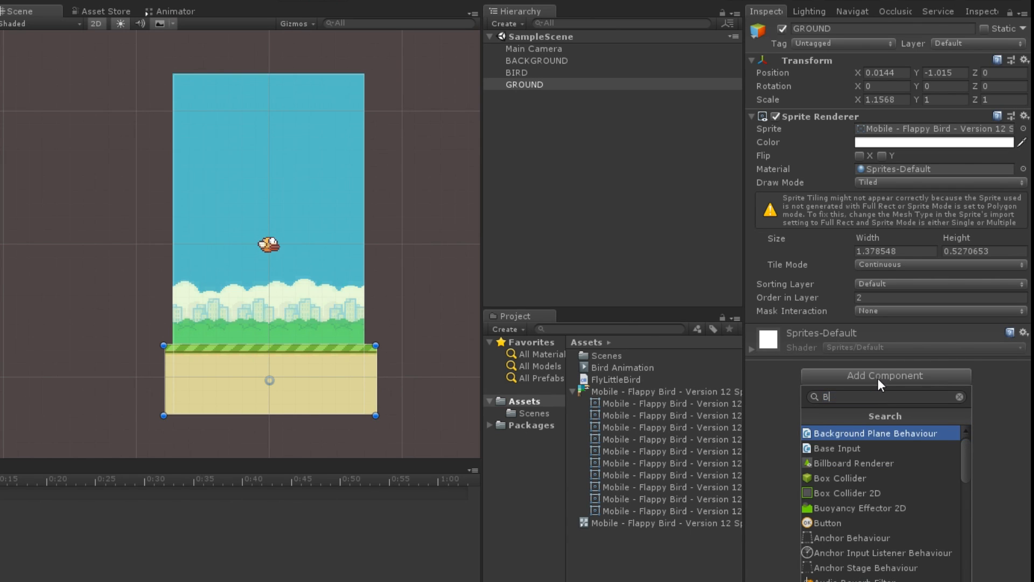
Add a Box Collider 2D to GROUND and search 'collider' in the bird's components.
{"action": "left_click", "coordinate": [845, 493]}
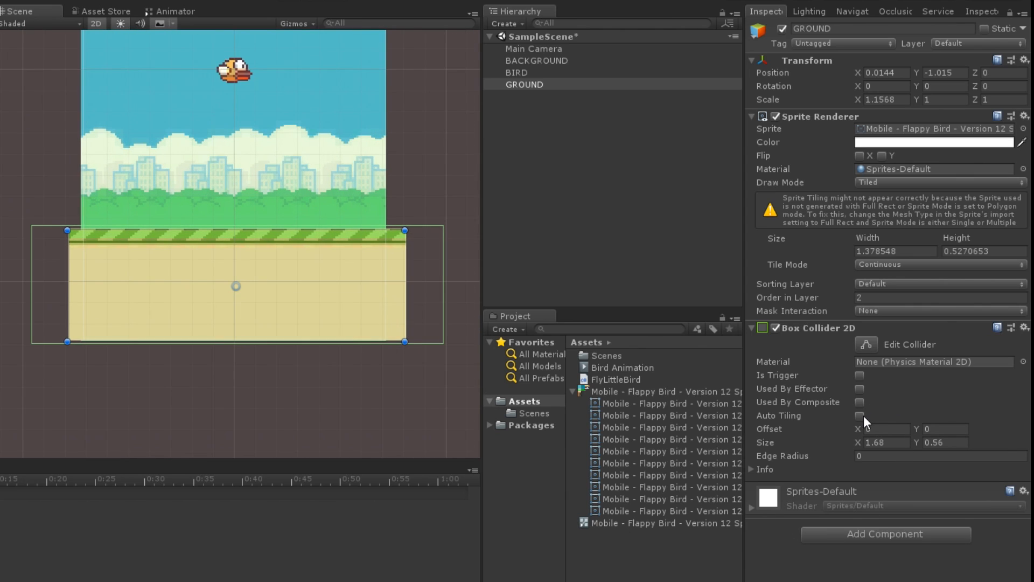
{"action": "left_click", "coordinate": [860, 415]}
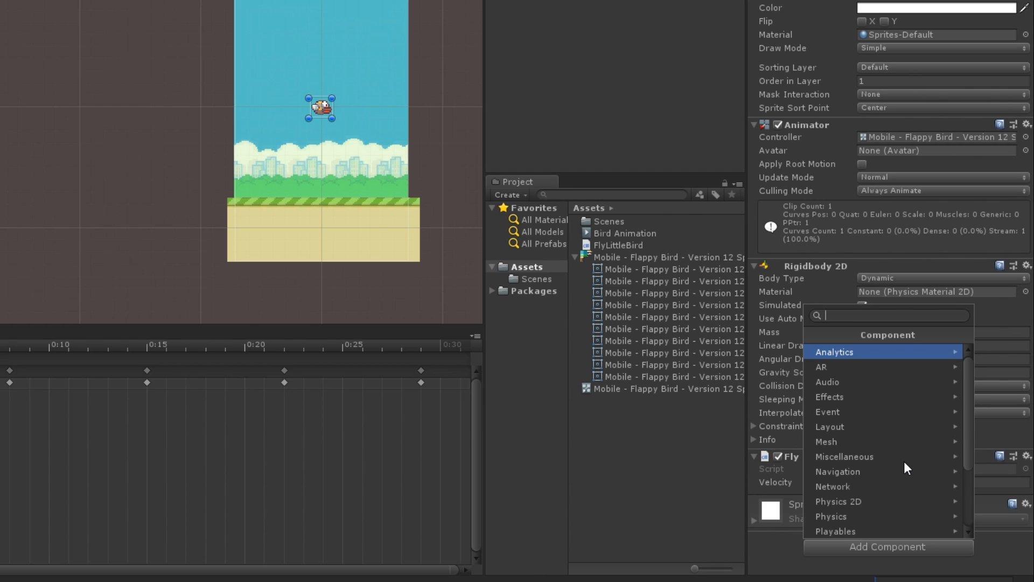
{"action": "type", "text": "collider"}
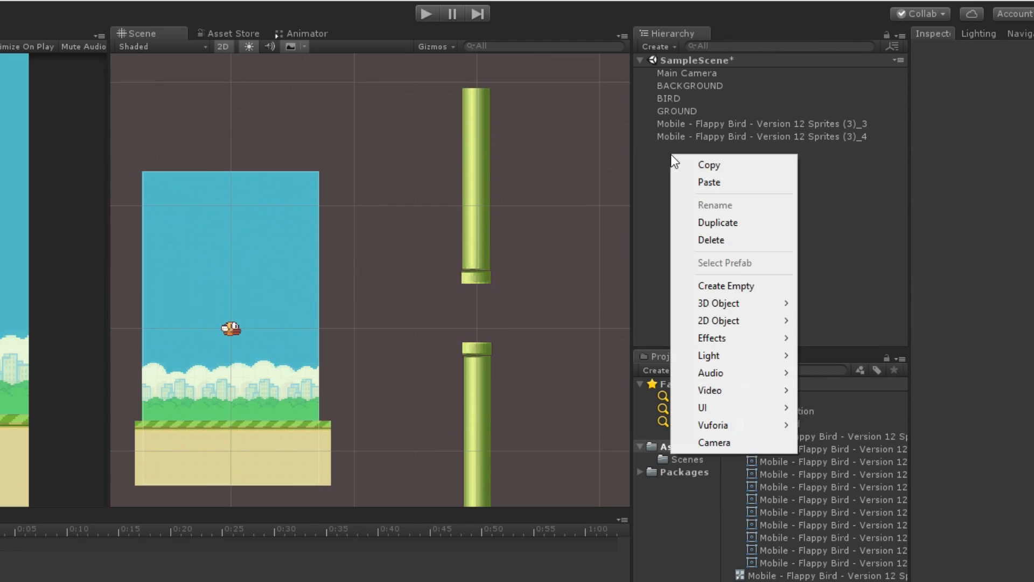
Create an empty PIPE object holding both pipes and give it a new Move script.
{"action": "left_click", "coordinate": [726, 285]}
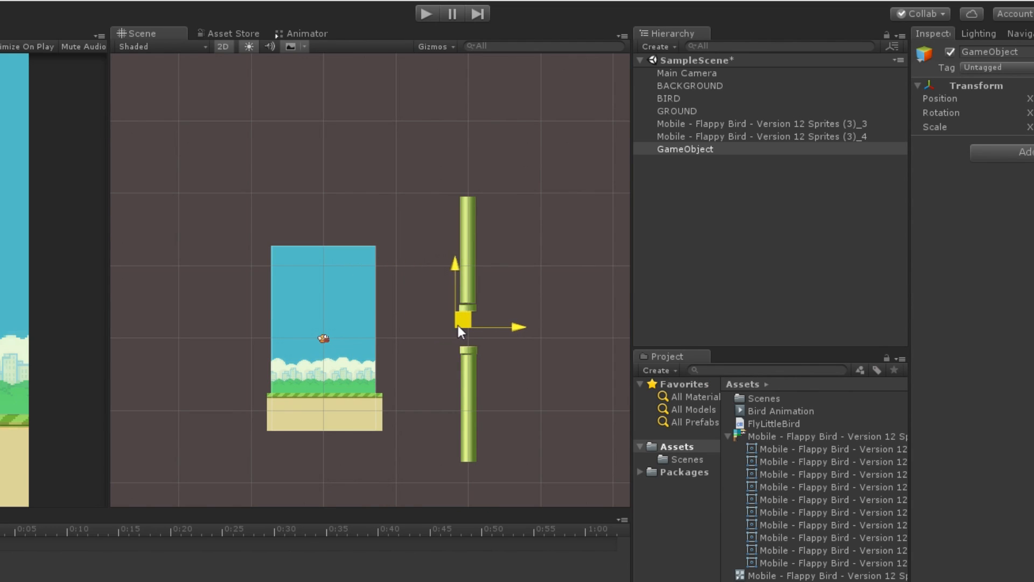
{"action": "left_click", "coordinate": [753, 123]}
{"action": "type", "text": "Move"}
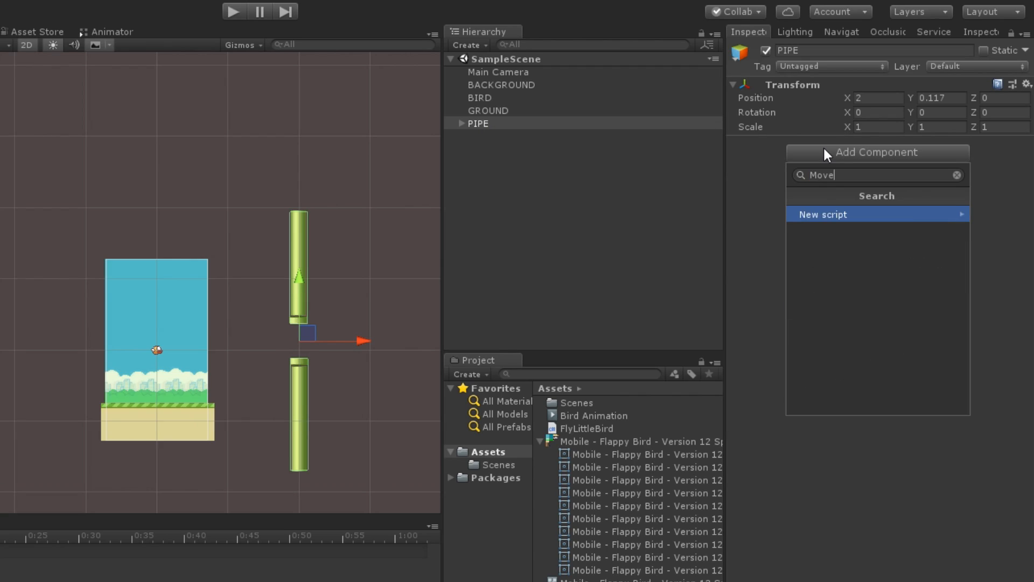
{"action": "left_click", "coordinate": [876, 215]}
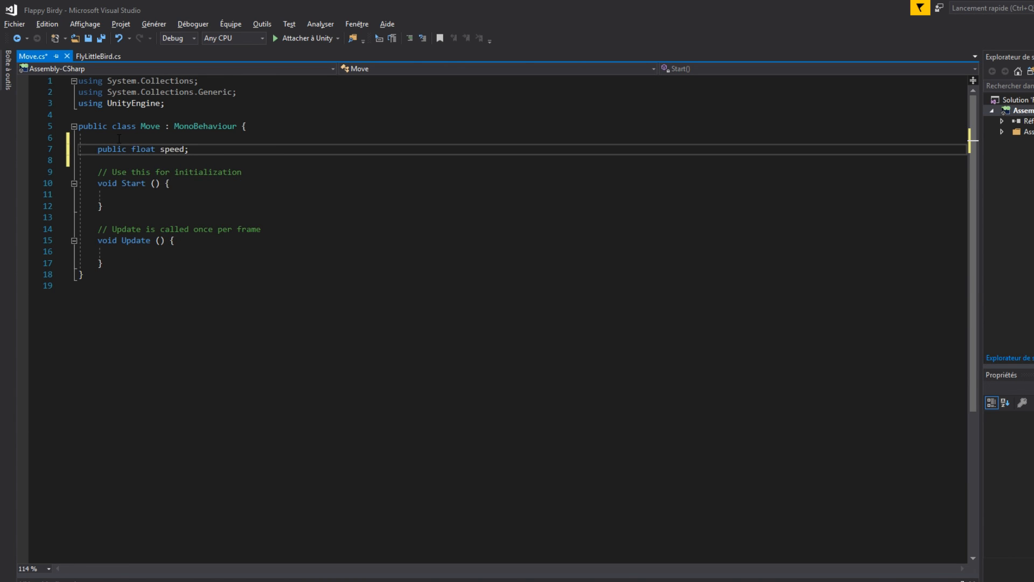
In Move.cs Update, add transform.position += Vector3.left * speed * Time.deltaTime.
{"action": "type", "text": "transform.position += Vector3.left * speed \"*"}
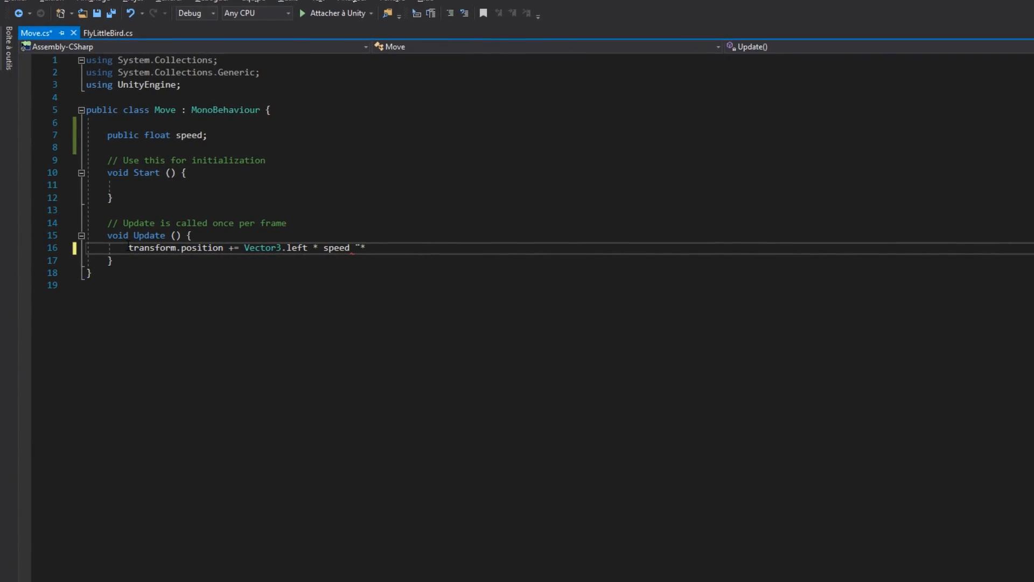
{"action": "type", "text": "Time.deltaTime;"}
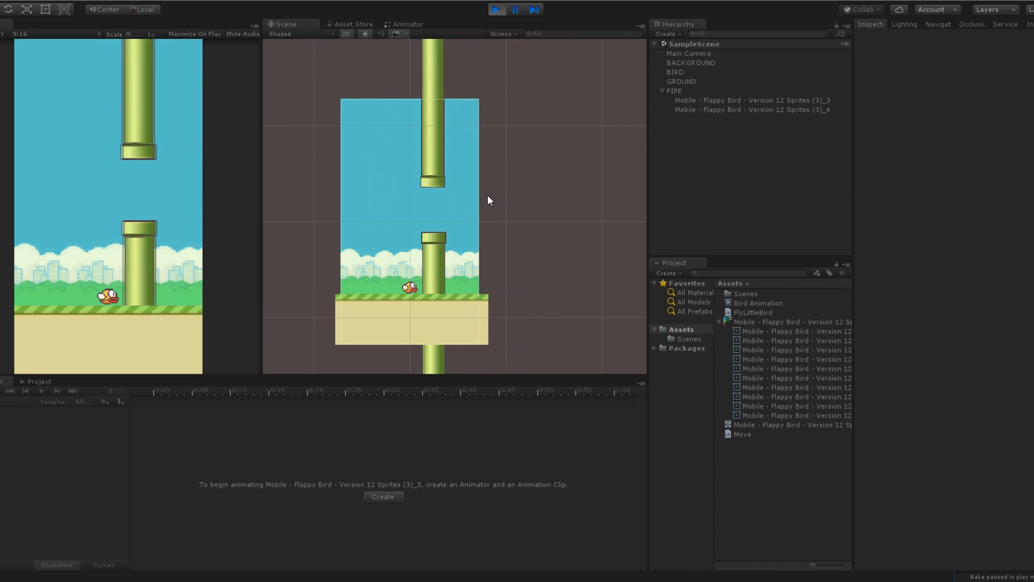
Stop Play mode and create an empty PIPE SPAWNER with a new PipeSpawner script.
{"action": "left_click", "coordinate": [497, 9]}
{"action": "type", "text": "Pip"}
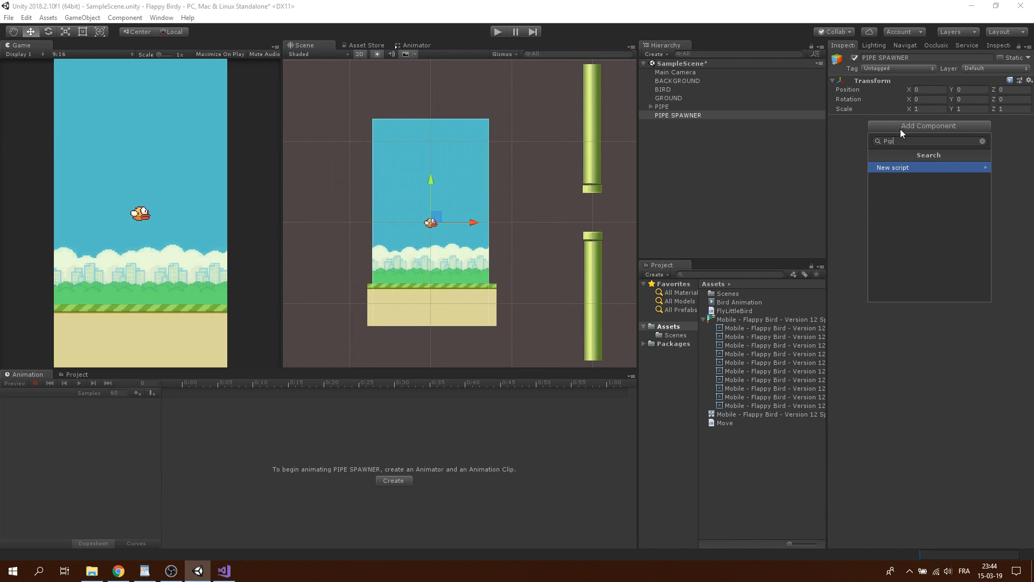
{"action": "left_click", "coordinate": [893, 168]}
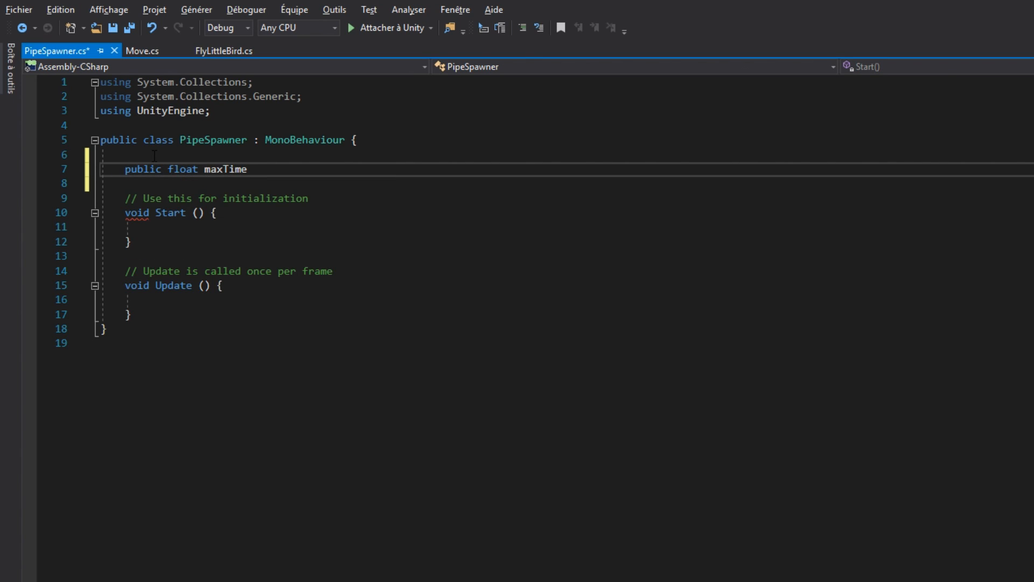
Declare maxTime = 1 and a public GameObject pipe, and instantiate the pipe on start.
{"action": "type", "text": "= 1;"}
{"action": "left_click", "coordinate": [567, 183]}
{"action": "type", "text": "private float timer = 0;"}
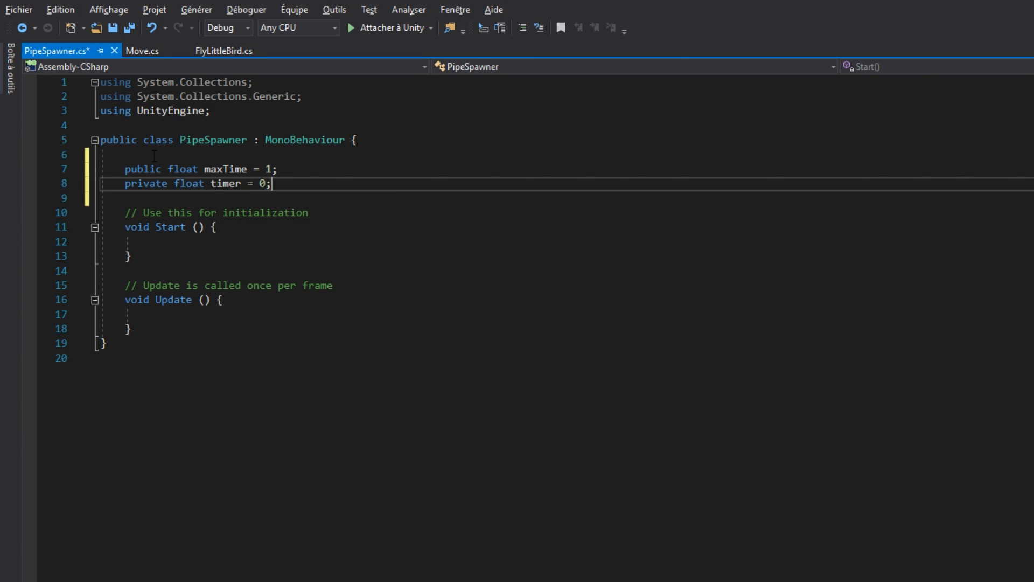
{"action": "type", "text": "public GameObject p"}
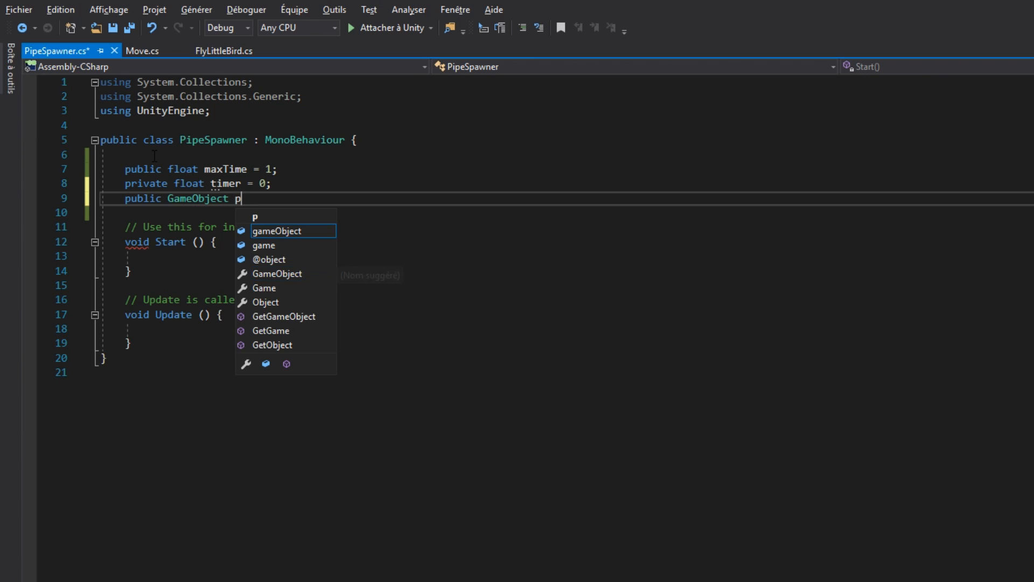
{"action": "type", "text": "ipe;"}
{"action": "left_click", "coordinate": [567, 329]}
{"action": "type", "text": "if(timer > "}
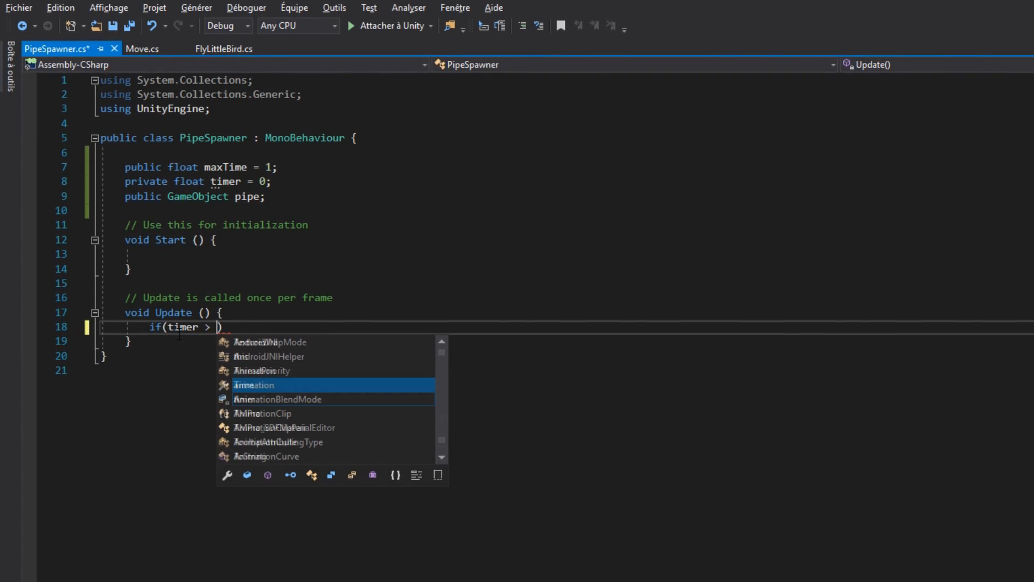
{"action": "type", "text": "maxTime)"}
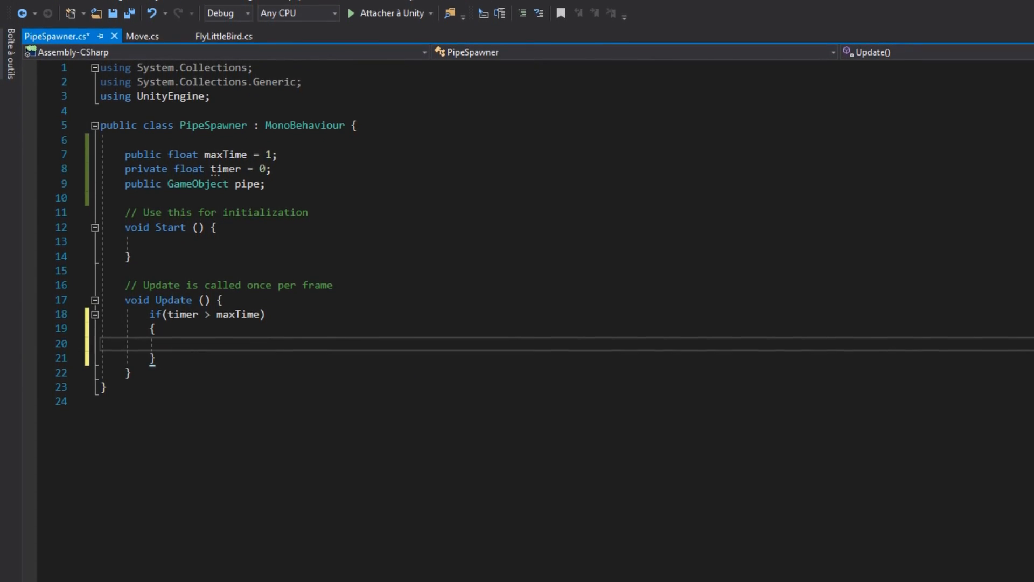
{"action": "type", "text": "Instantiate(pipe);"}
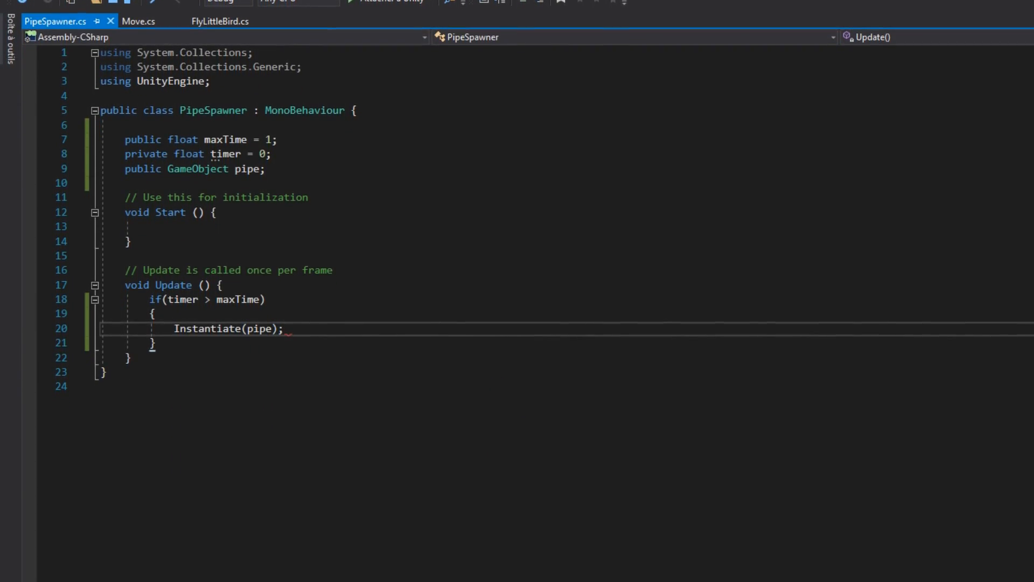
Place each new pipe at transform.position plus Random.Range(-height, height) on Y, then begin a Destroy call.
{"action": "type", "text": "GameObject pipe ="}
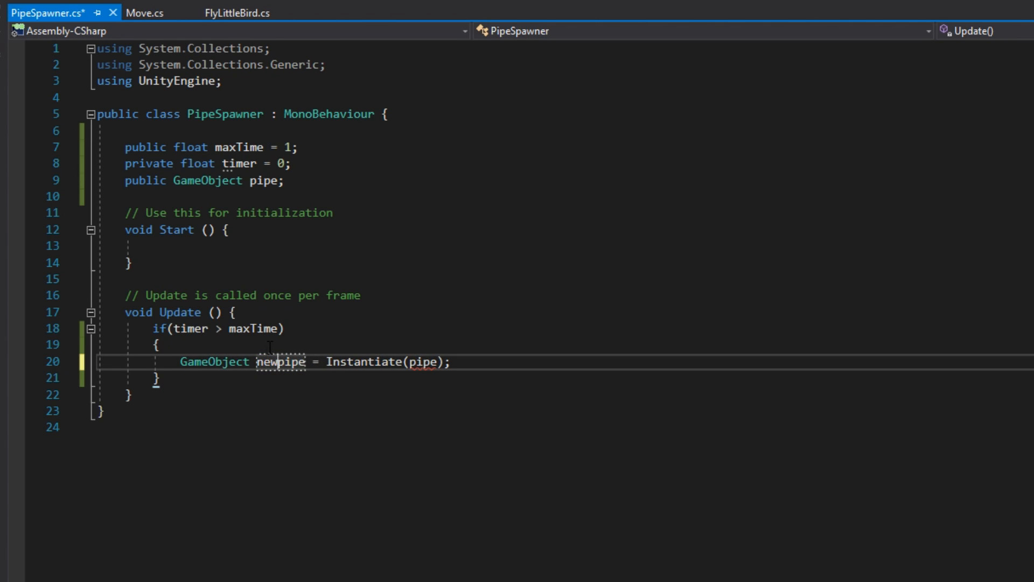
{"action": "type", "text": "newpipe.transform.position"}
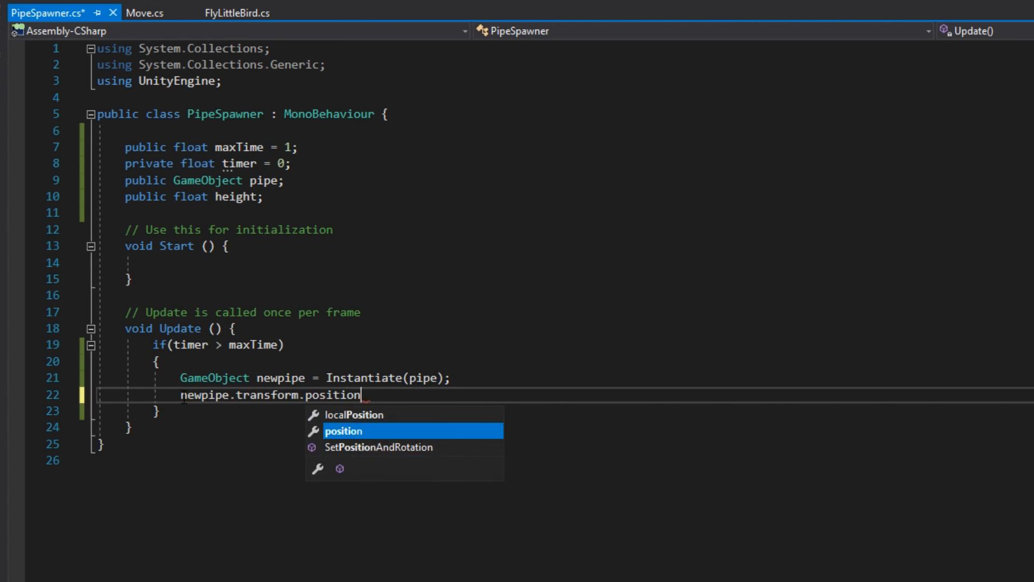
{"action": "type", "text": "= transform.position +"}
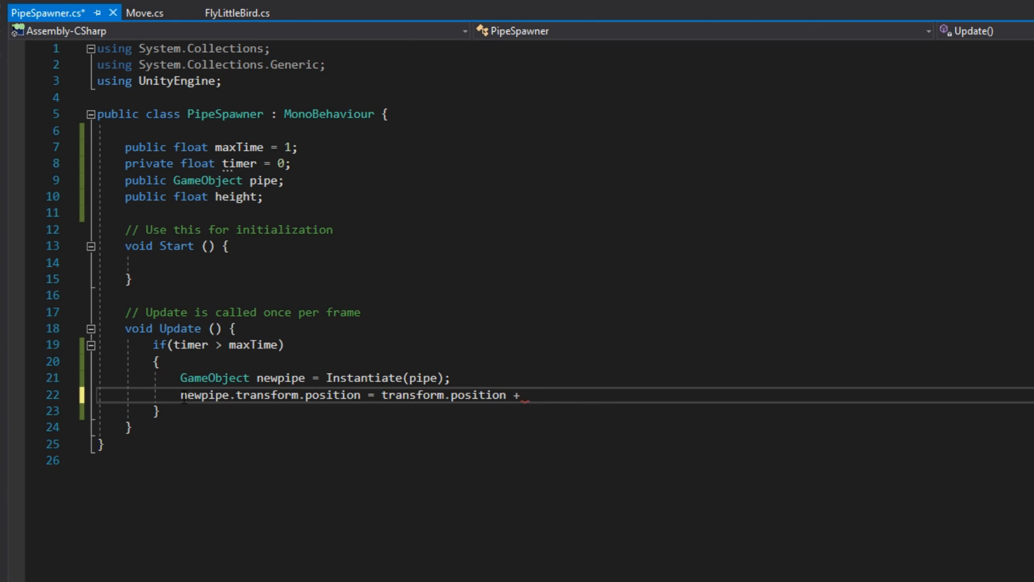
{"action": "type", "text": "new Vector3(0, Random)"}
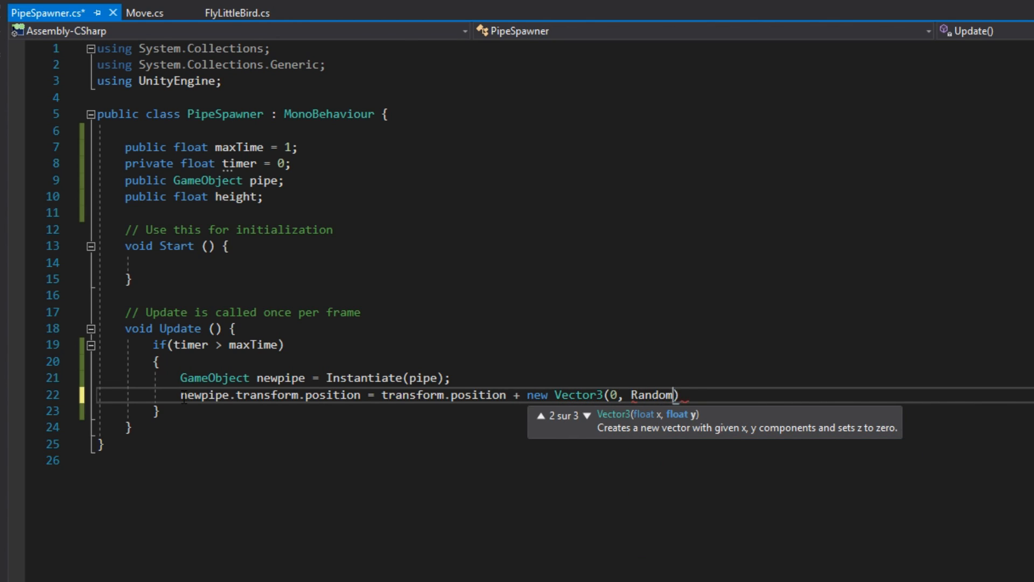
{"action": "type", "text": ".Range(-height, height), 0);"}
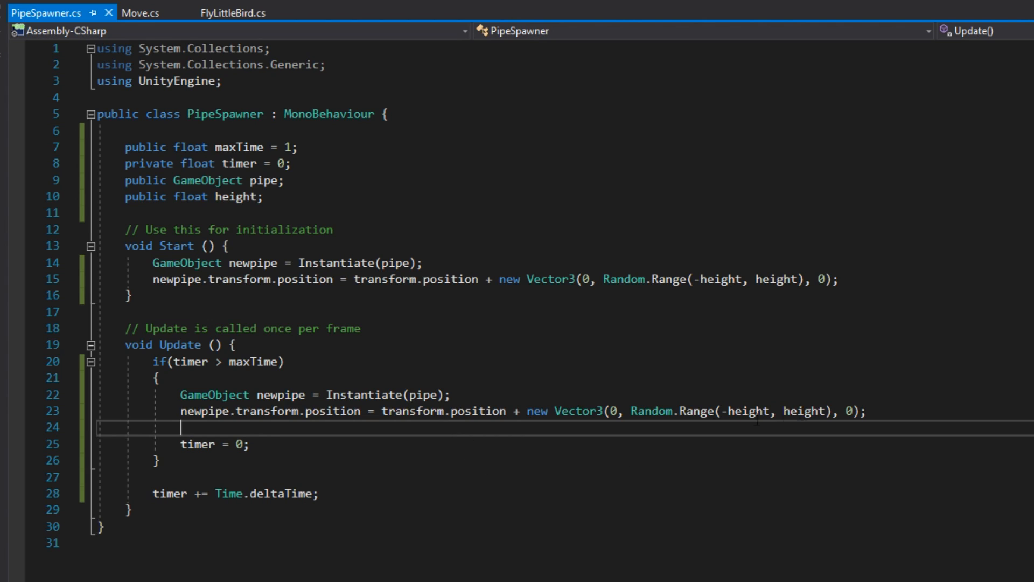
{"action": "type", "text": "Des"}
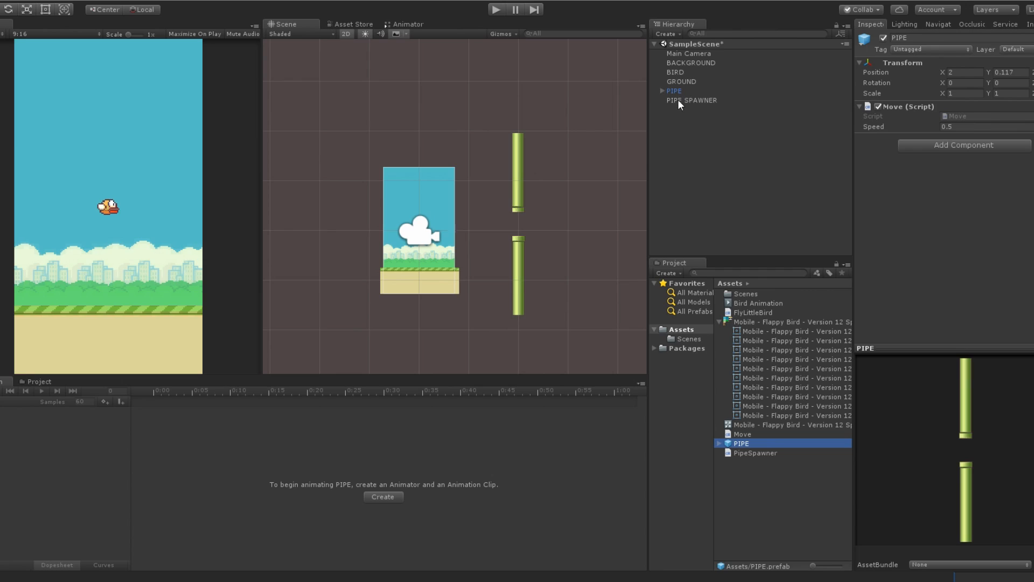
Assign the PIPE prefab to PIPE SPAWNER, delete scene PIPE, set Max Time 1.5 and Height 0.5.
{"action": "left_click", "coordinate": [692, 100]}
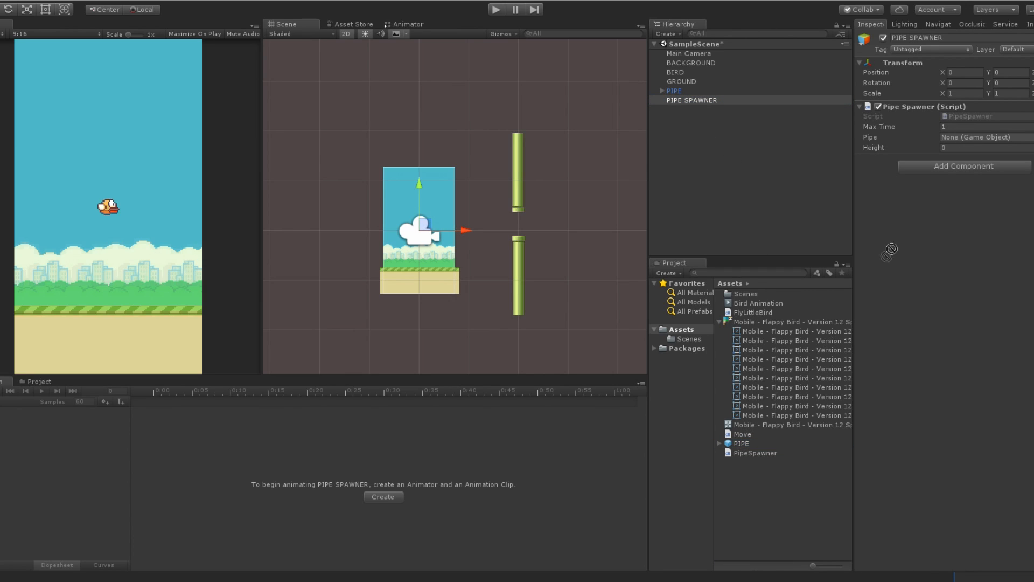
{"action": "left_click_drag", "start_coordinate": [740, 443], "coordinate": [983, 136]}
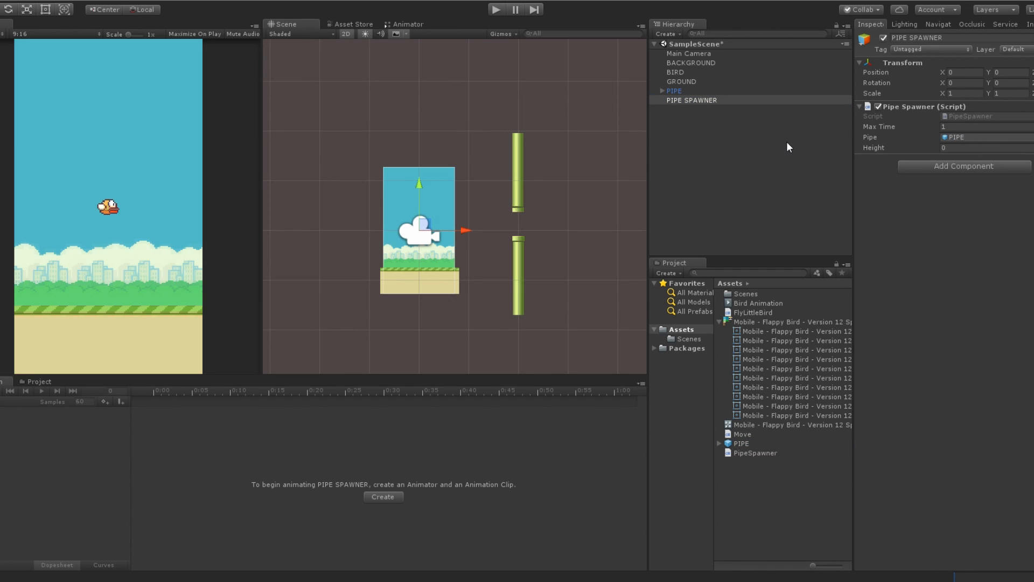
{"action": "left_click", "coordinate": [692, 91]}
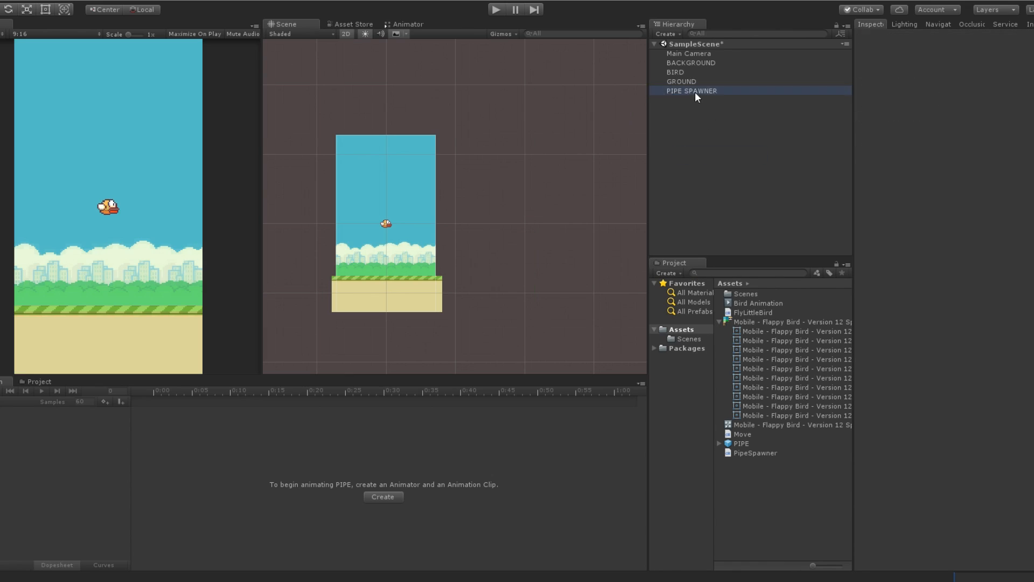
{"action": "left_click", "coordinate": [691, 90]}
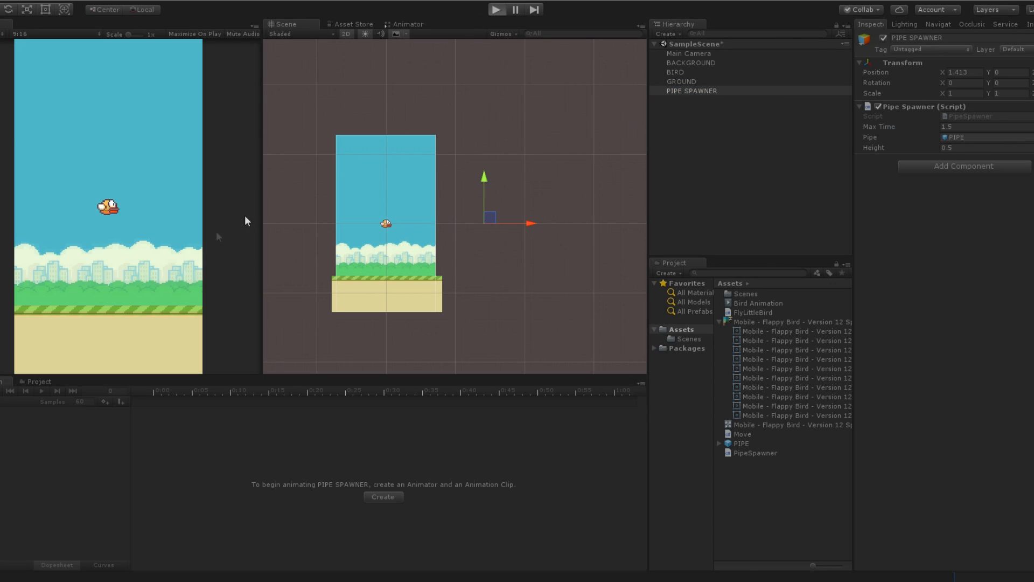
{"action": "mouse_move", "coordinate": [192, 246]}
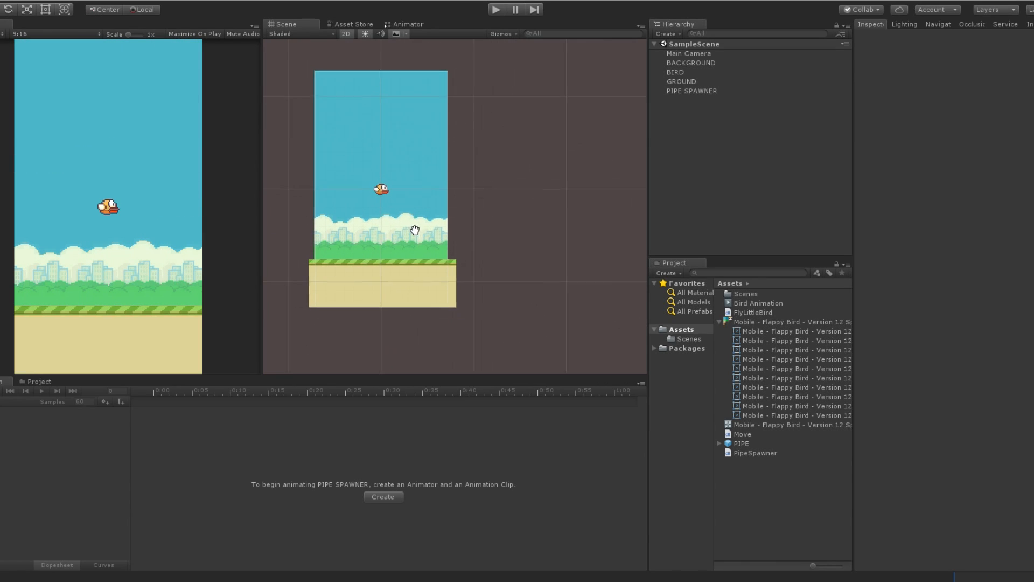
Select GROUND and record Position keyframes in a new GroundAnim clip.
{"action": "left_click", "coordinate": [681, 81]}
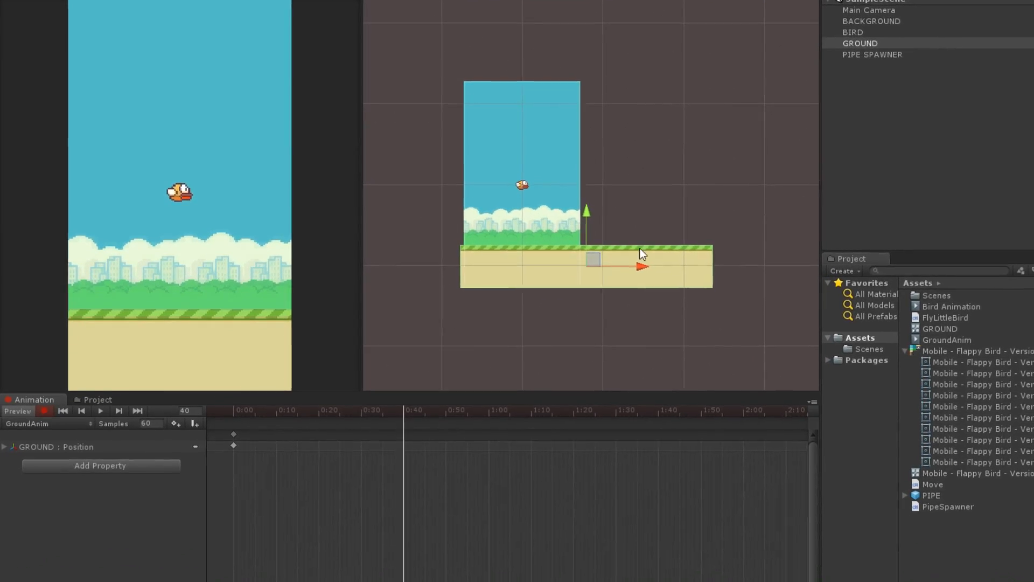
{"action": "right_click", "coordinate": [685, 416]}
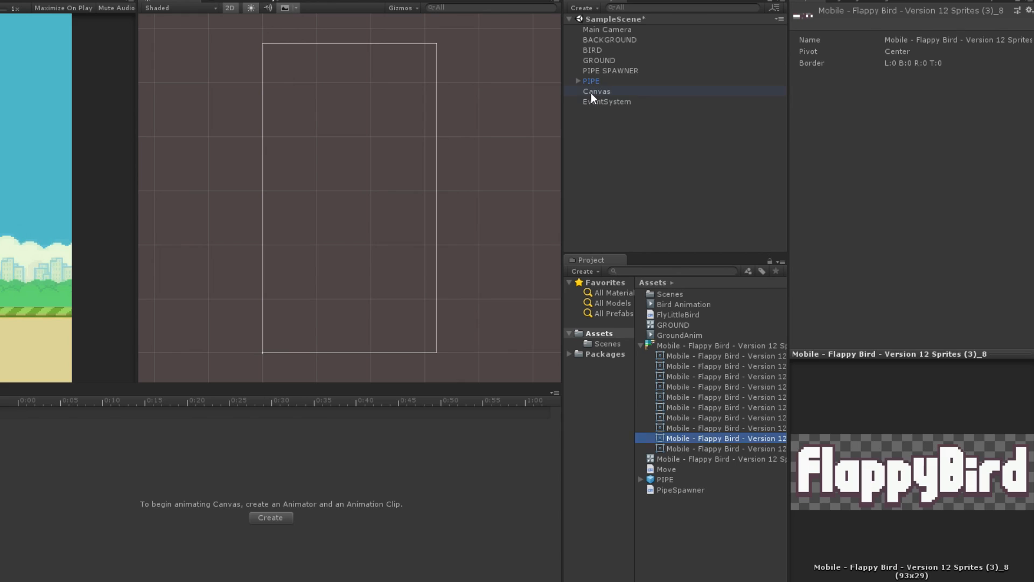
Add a UI Image to the Canvas through its Hierarchy context menu.
{"action": "right_click", "coordinate": [597, 91]}
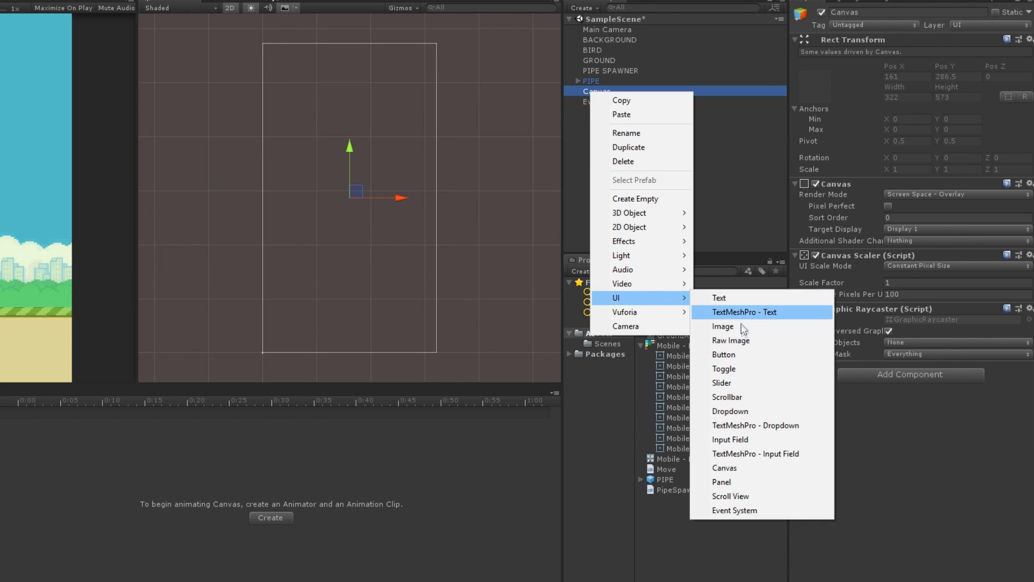
{"action": "left_click", "coordinate": [723, 327]}
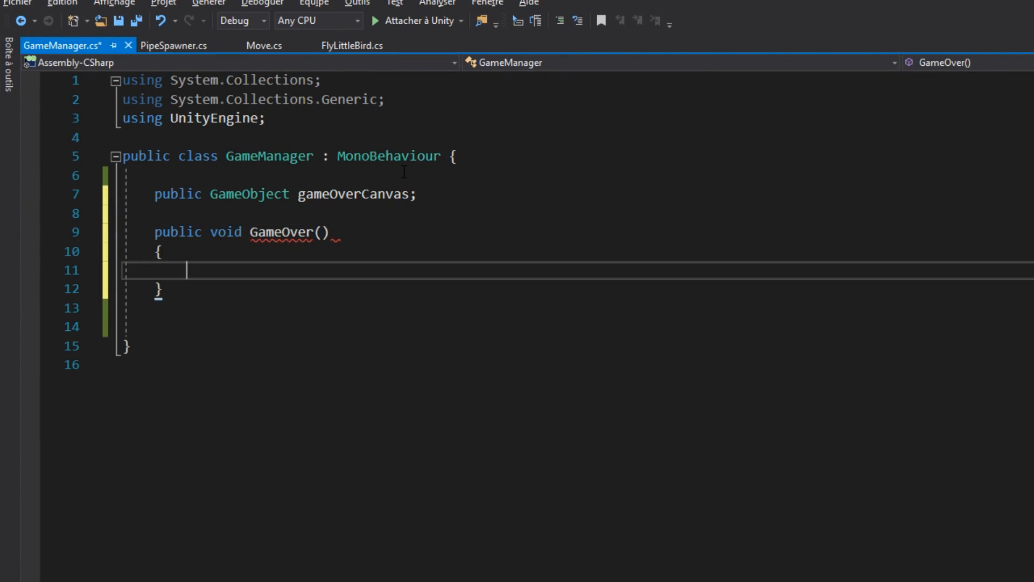
Make GameOver activate gameOverCanvas and set Time.timeScale to 0, with Start resetting it to 1.
{"action": "type", "text": "gameOverCanvas.SetActive(true);"}
{"action": "type", "text": "Time."}
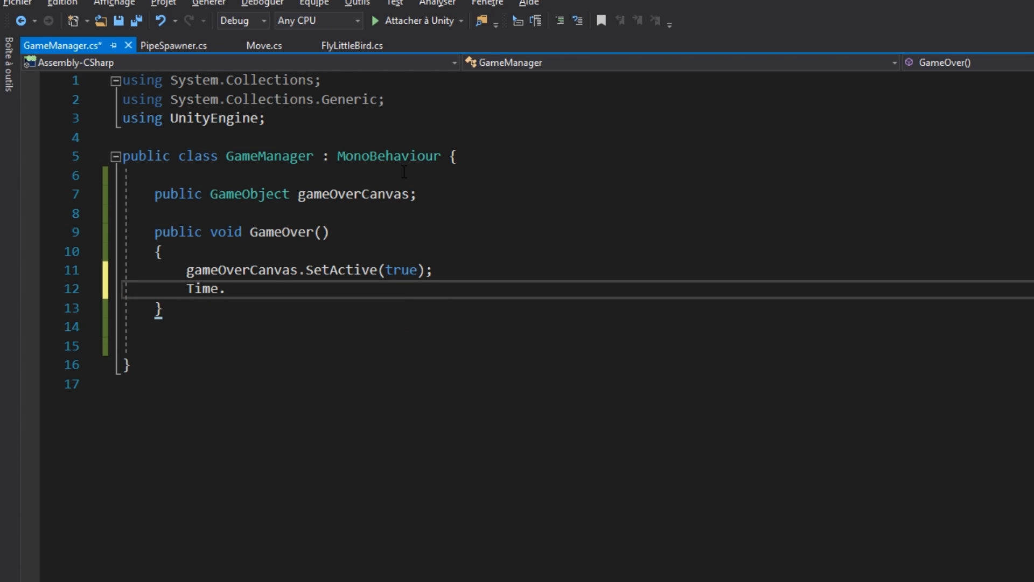
{"action": "type", "text": "timesc"}
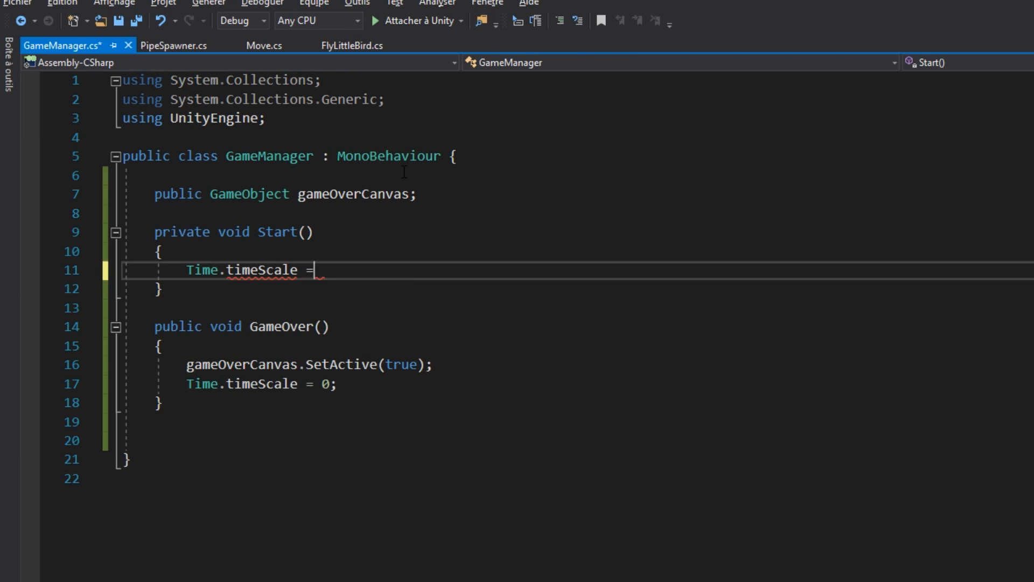
{"action": "type", "text": "1;"}
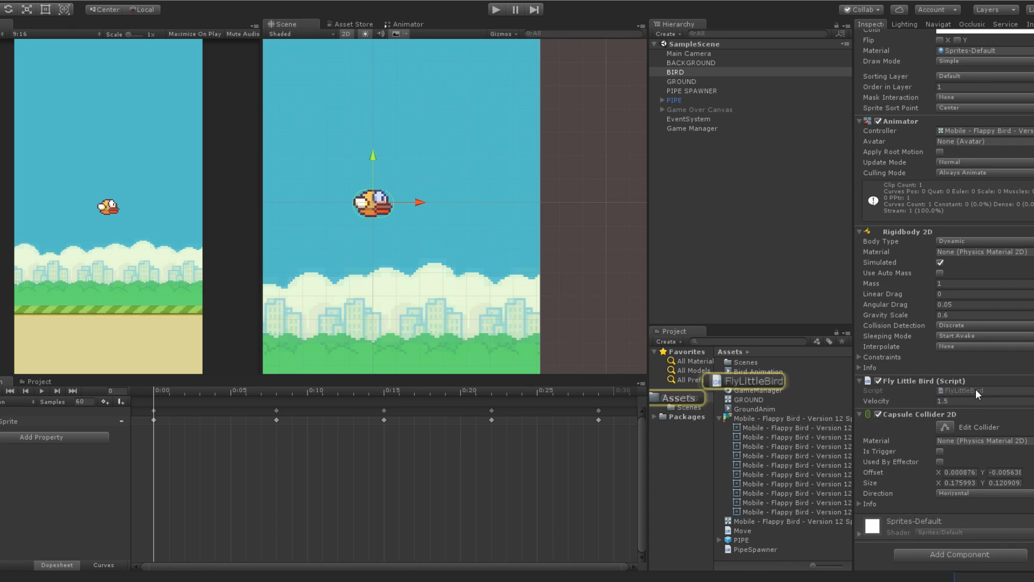
Add a public GameManager field to FlyLittleBird and call gameManager.GameOver() in OnCollisionEnter2D.
{"action": "double_click", "coordinate": [749, 380]}
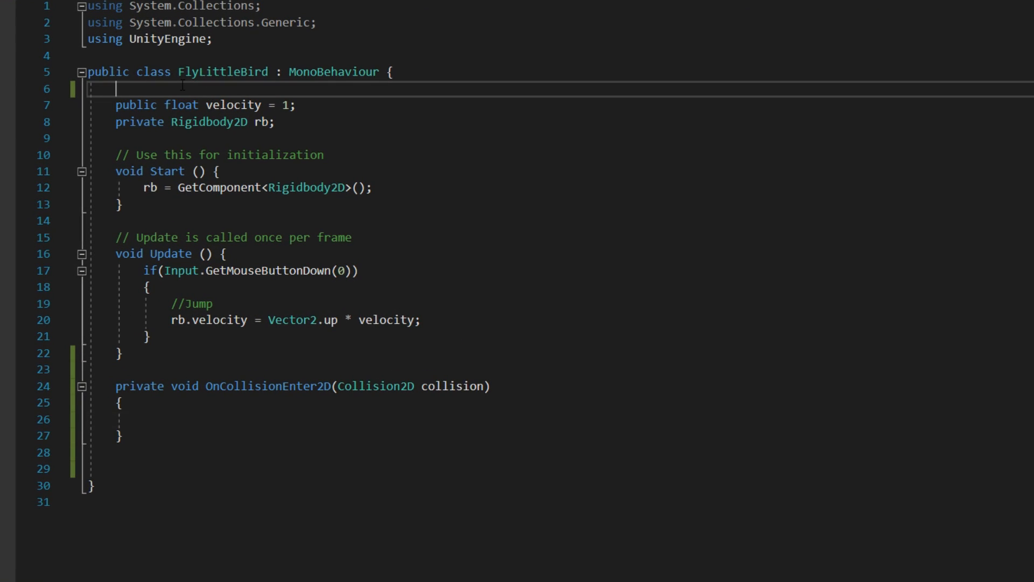
{"action": "type", "text": "public GameManager gameManager;"}
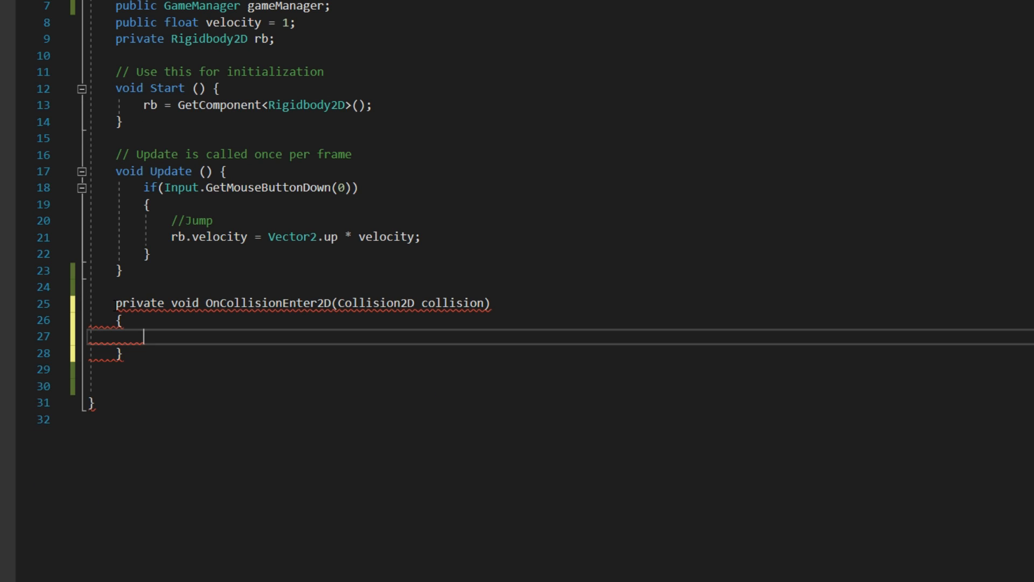
{"action": "type", "text": "gameManager.GameOver"}
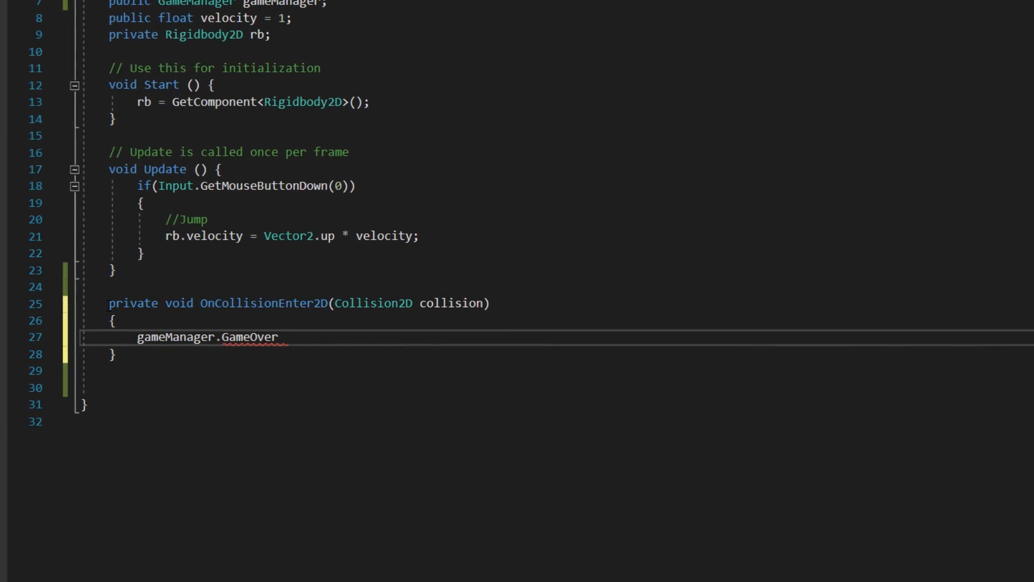
{"action": "type", "text": "();"}
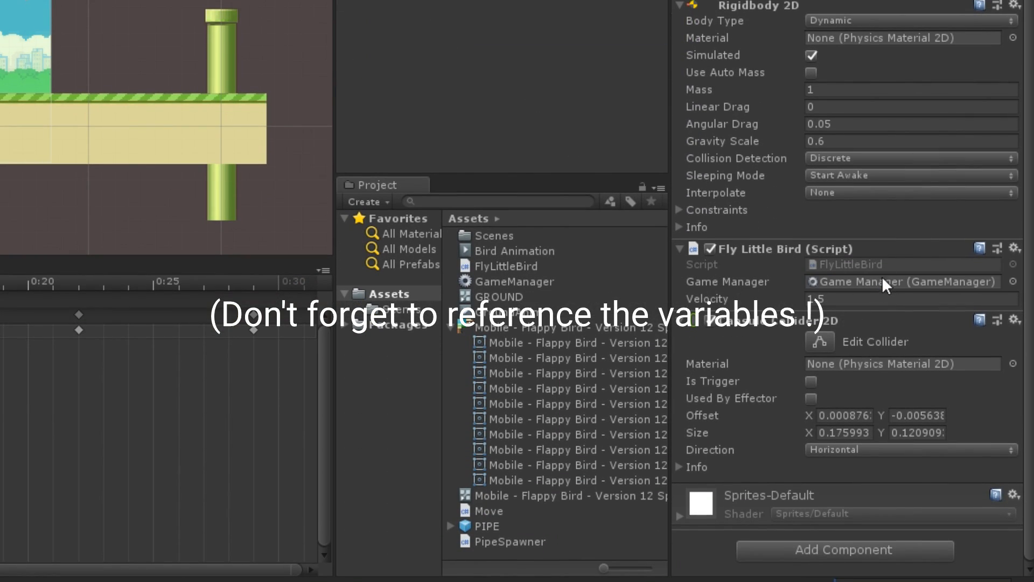
Play the game, crash into a pipe to reach Game Over, then stop Play mode.
{"action": "left_click", "coordinate": [497, 7]}
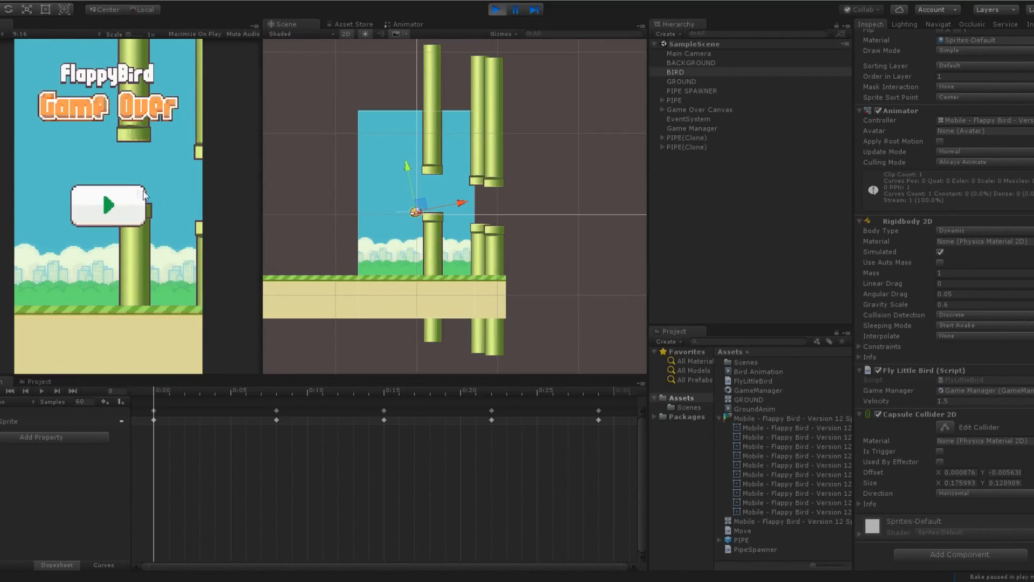
{"action": "mouse_move", "coordinate": [124, 166]}
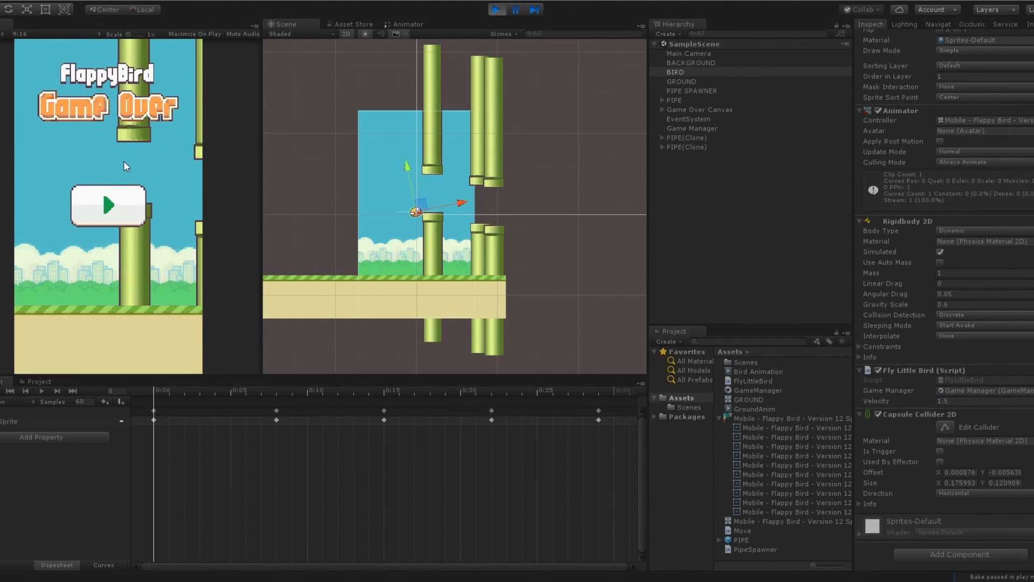
{"action": "mouse_move", "coordinate": [464, 25]}
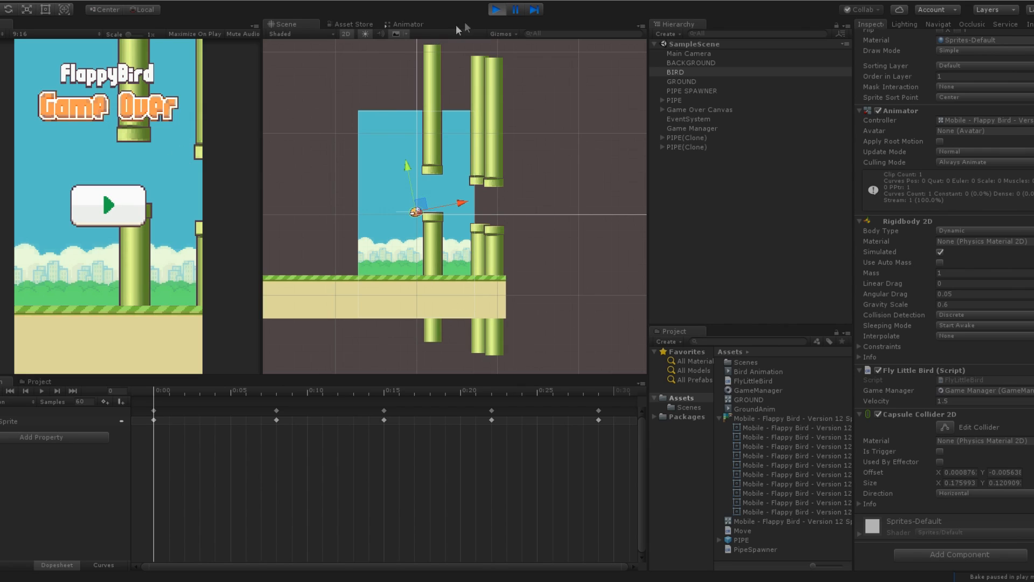
{"action": "mouse_move", "coordinate": [496, 16]}
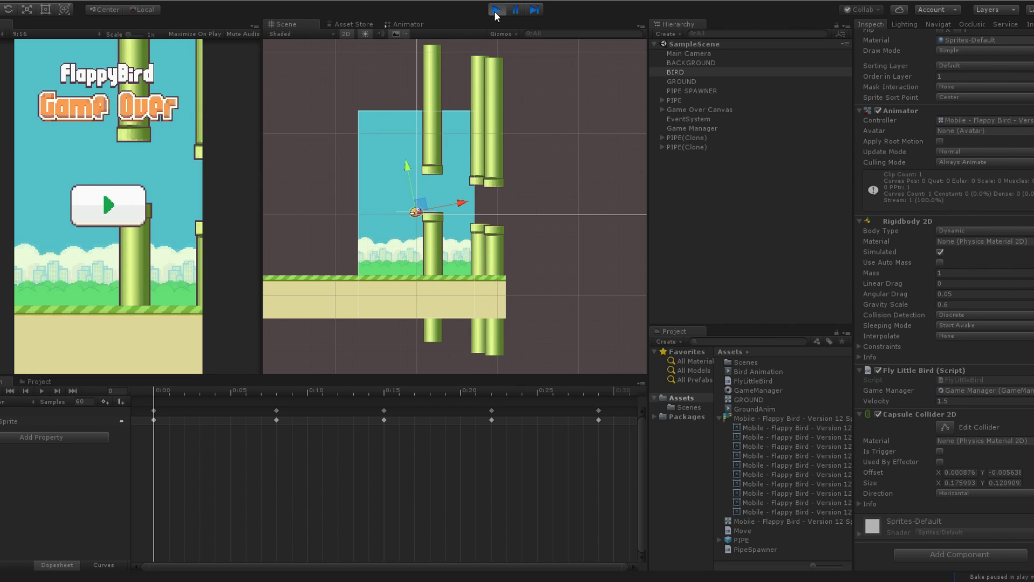
{"action": "left_click", "coordinate": [495, 9]}
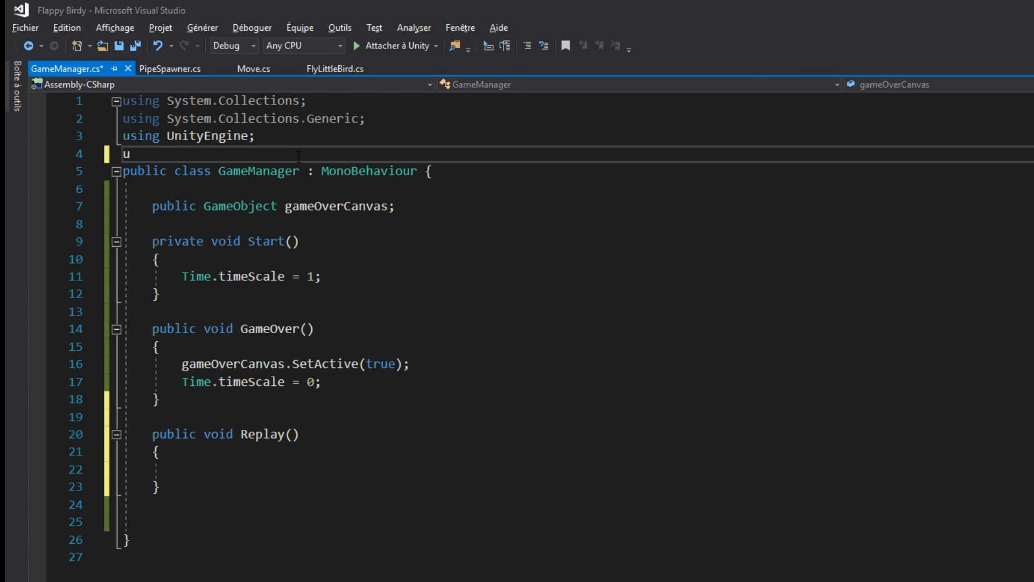
Add 'using UnityEngine.SceneManagement;' and a public void Replay() method to GameManager.
{"action": "type", "text": "sing UnityEngine.SceneManagement;"}
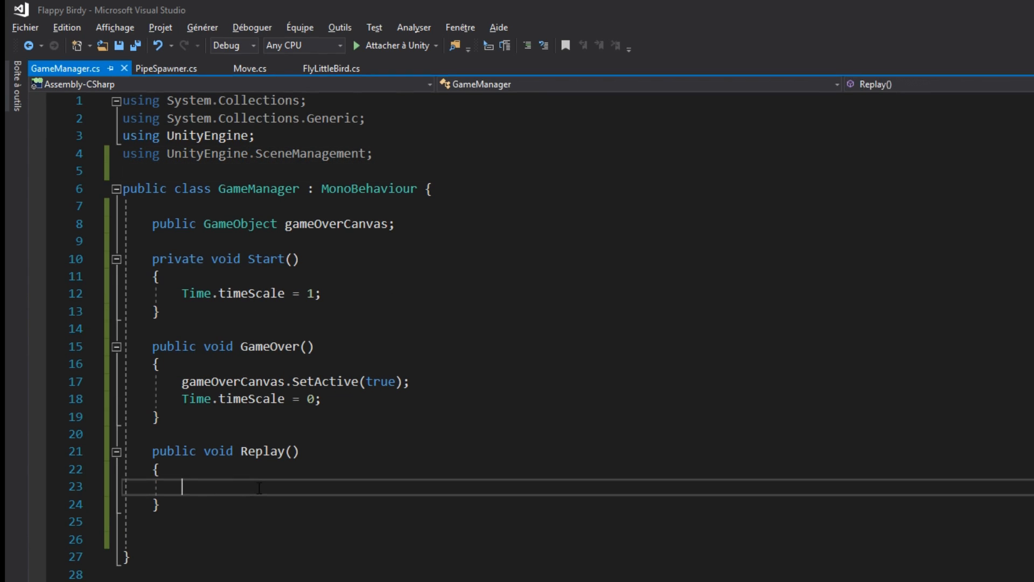
{"action": "type", "text": "Scenema"}
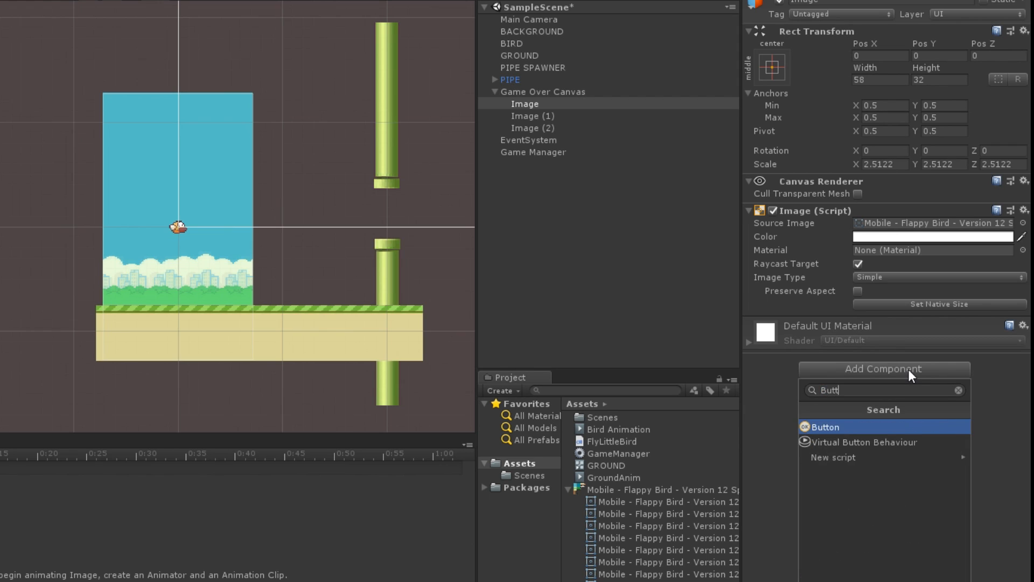
Add a Button to the game-over image whose On Click calls GameManager.Replay.
{"action": "left_click", "coordinate": [827, 426]}
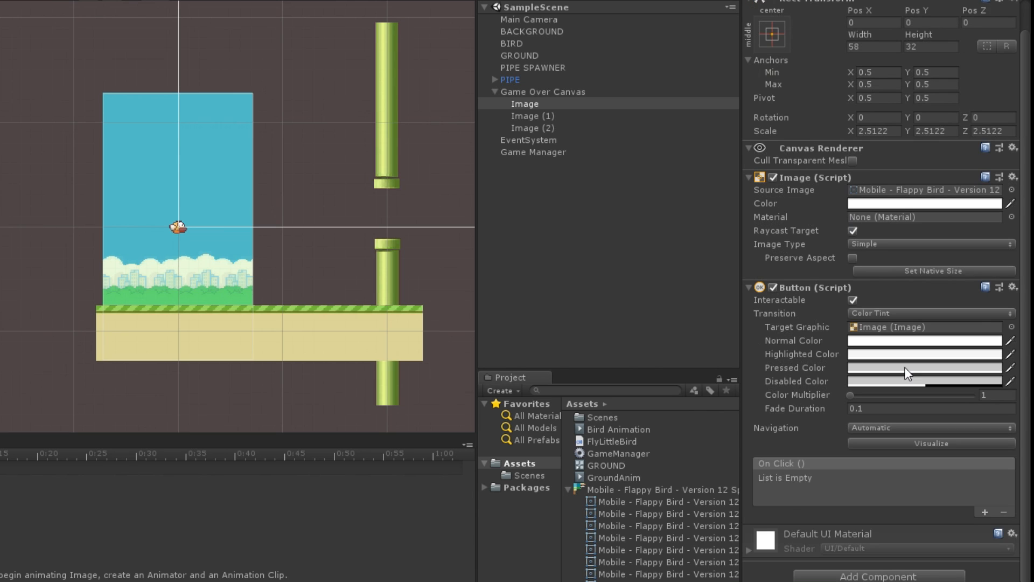
{"action": "left_click", "coordinate": [976, 509]}
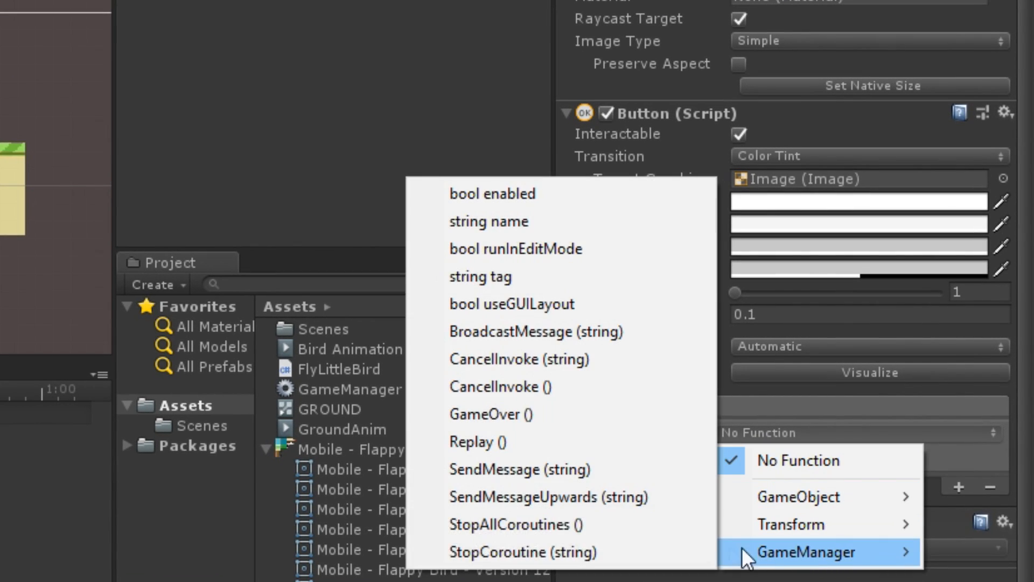
{"action": "left_click", "coordinate": [477, 443]}
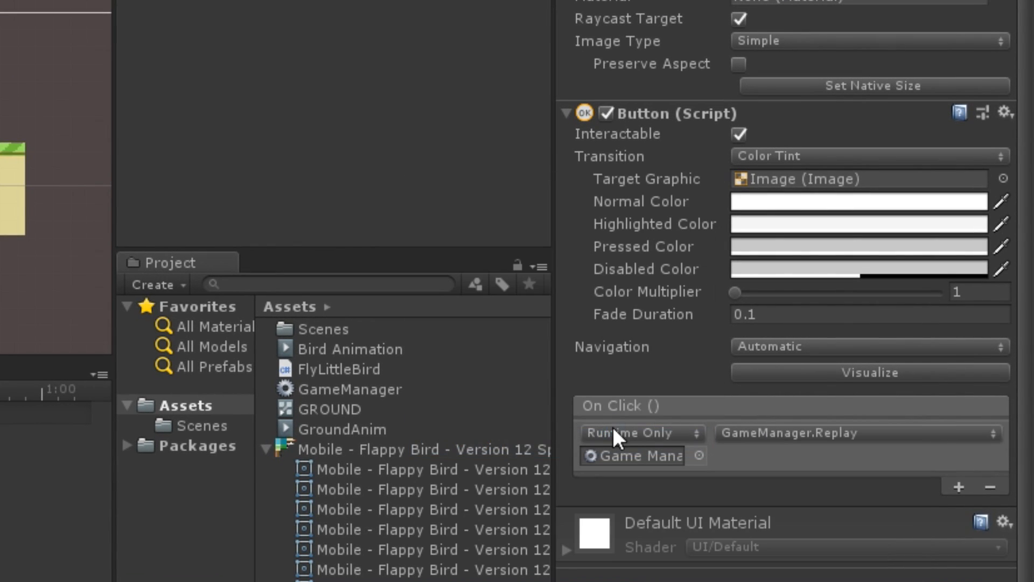
{"action": "scroll", "scroll_direction": "down", "scroll_amount": 3}
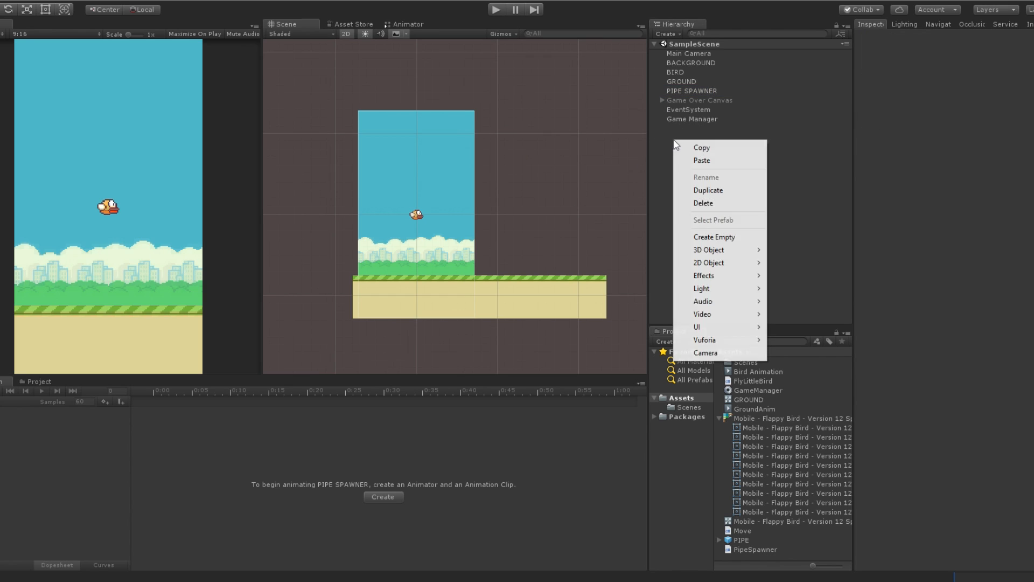
{"action": "mouse_move", "coordinate": [697, 327]}
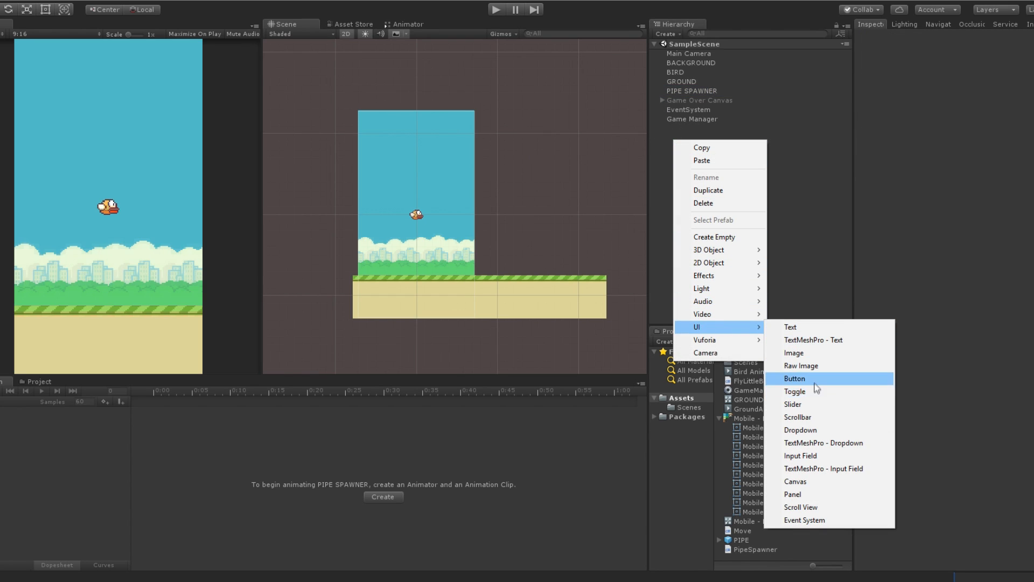
{"action": "mouse_move", "coordinate": [812, 482]}
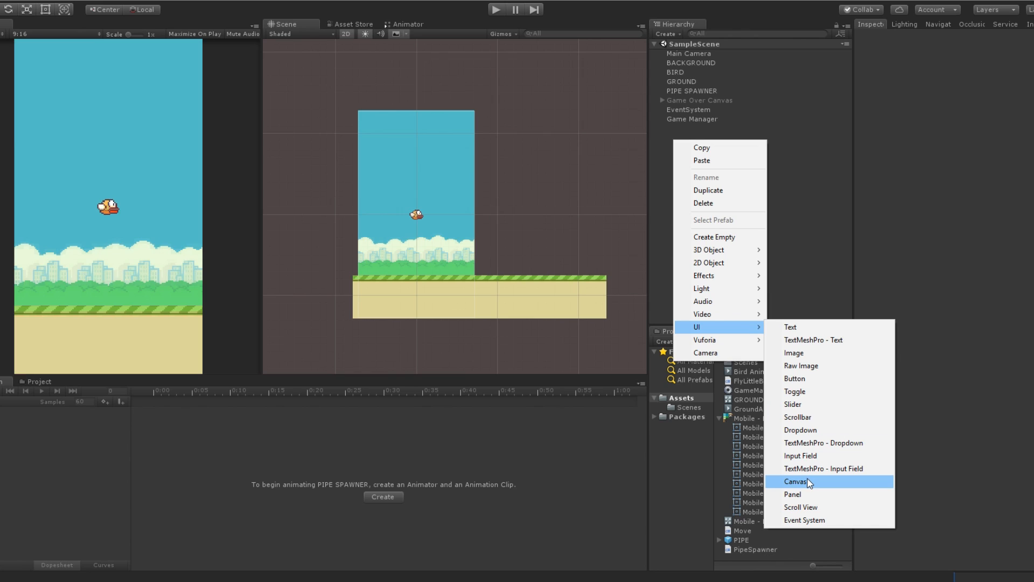
Create a Score Canvas with a pixel-font Text child, size 70, reading 0.
{"action": "left_click", "coordinate": [795, 481]}
{"action": "type", "text": "Score Canvas"}
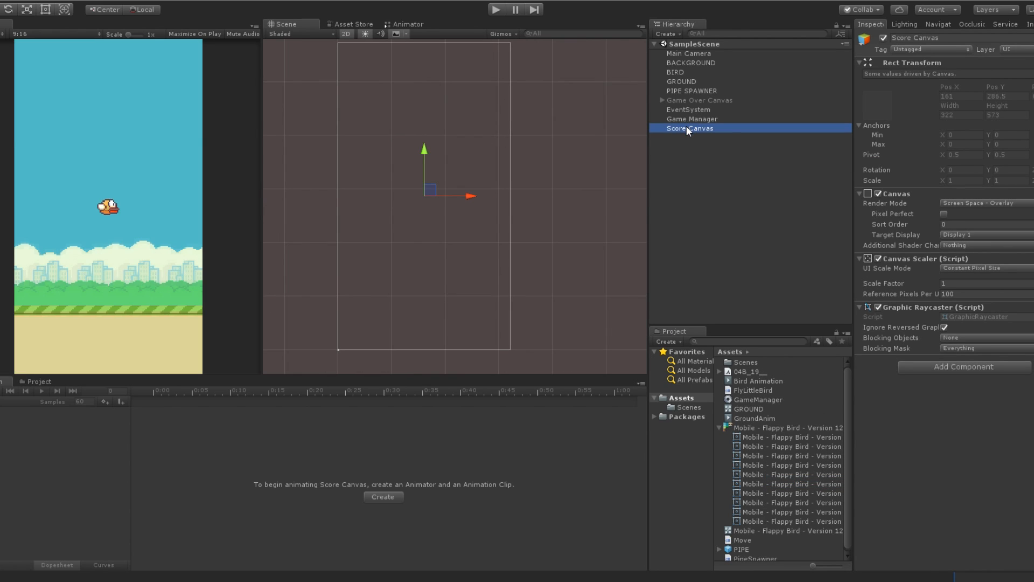
{"action": "right_click", "coordinate": [690, 128]}
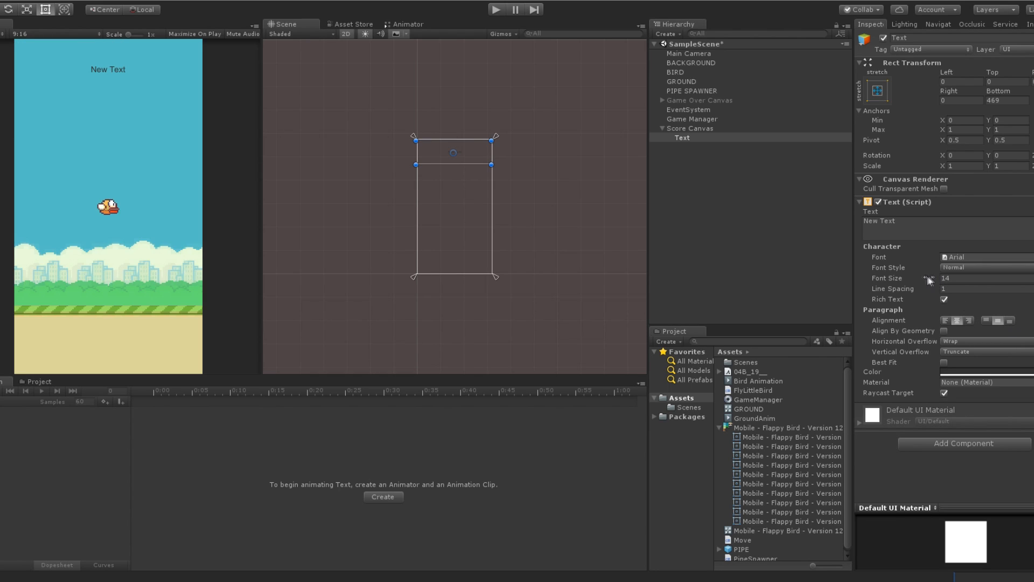
{"action": "type", "text": "70"}
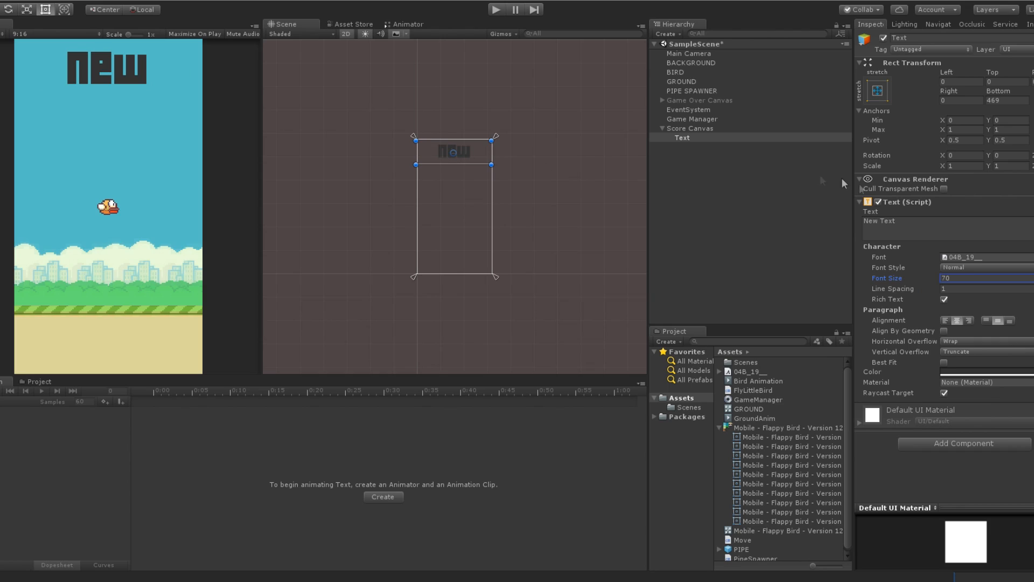
{"action": "type", "text": "0"}
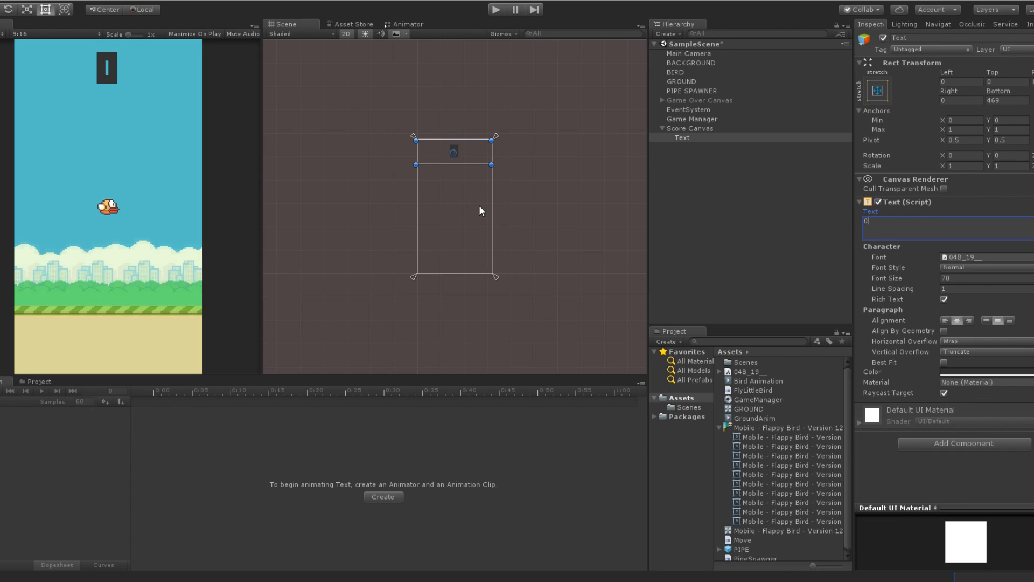
{"action": "type", "text": "w"}
{"action": "type", "text": "Sc"}
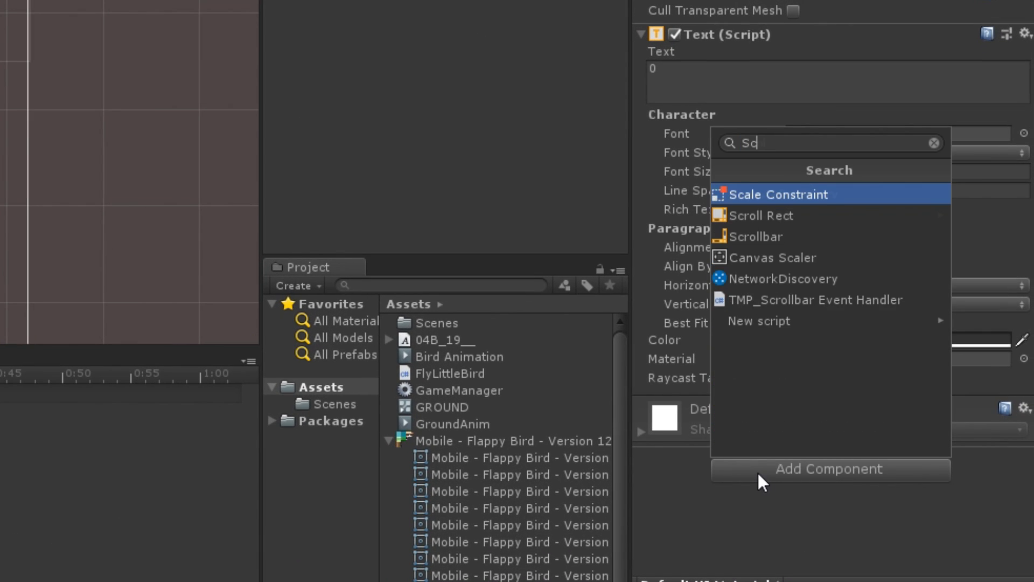
Attach a new Score script to the text and open it for editing.
{"action": "left_click", "coordinate": [759, 321]}
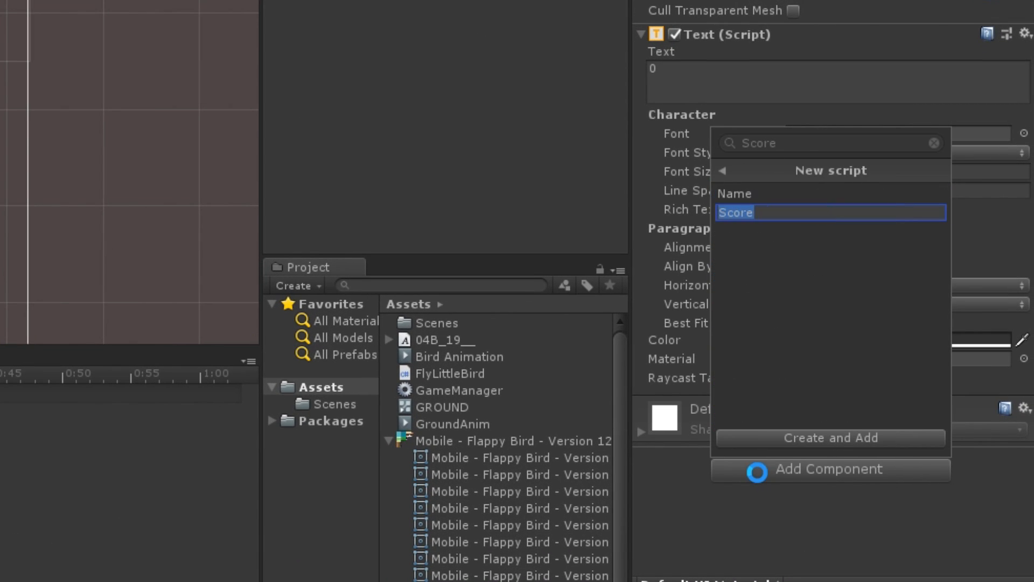
{"action": "left_click", "coordinate": [831, 438]}
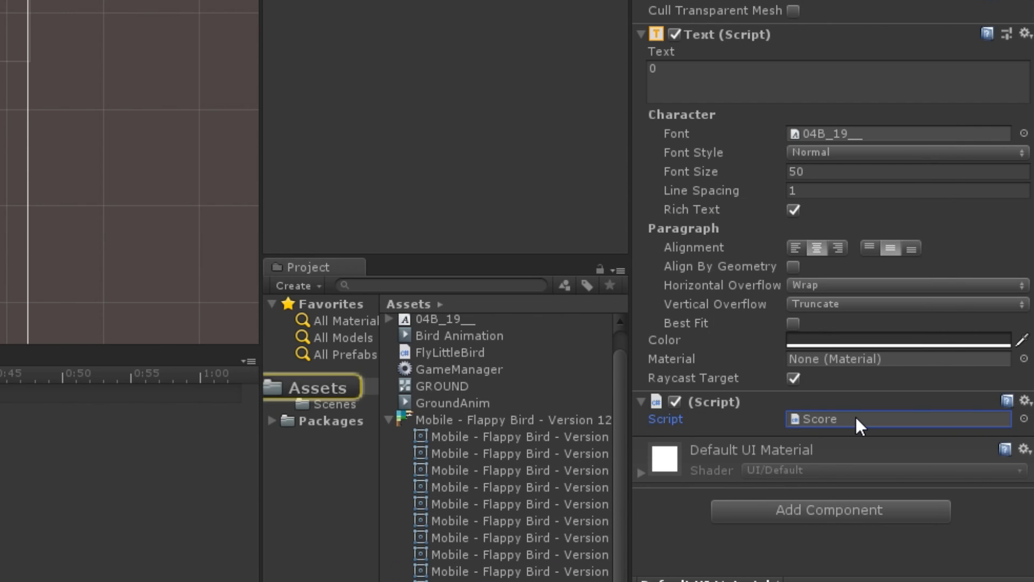
{"action": "double_click", "coordinate": [820, 419]}
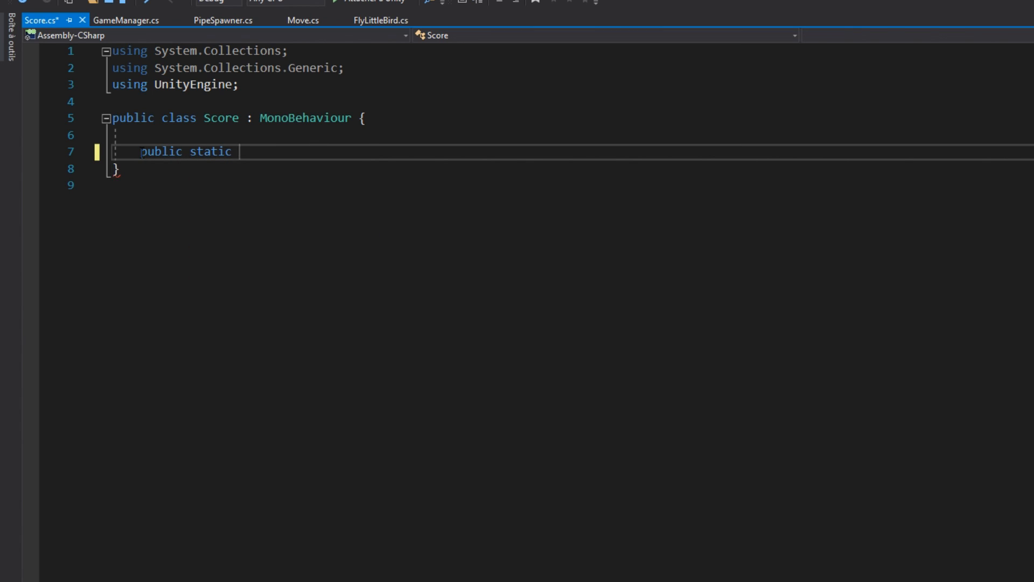
Declare static int score = 0 and write score into the Text component in Update.
{"action": "type", "text": "int score = 0;"}
{"action": "type", "text": "GetComponent<UnityEngine."}
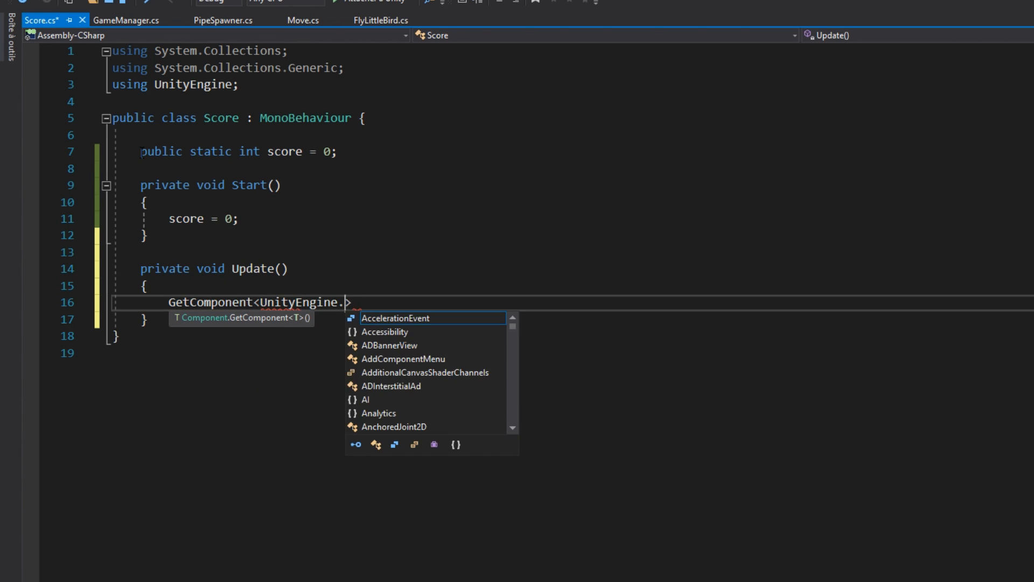
{"action": "type", "text": "UI.Text>().text = score;"}
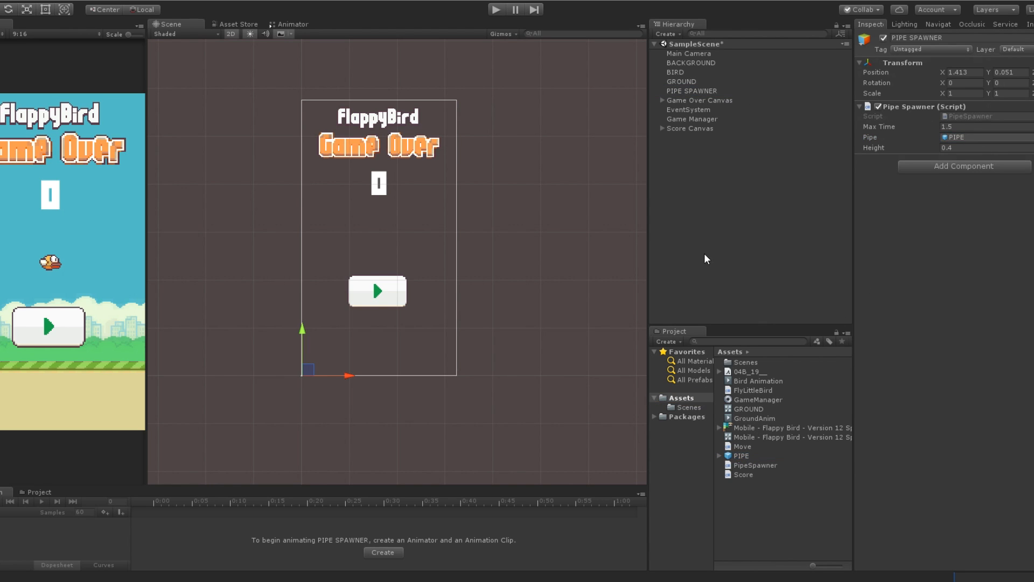
Create an empty PIPE child with a gap-sized Box Collider 2D and add a new AddScore script.
{"action": "left_click", "coordinate": [676, 137]}
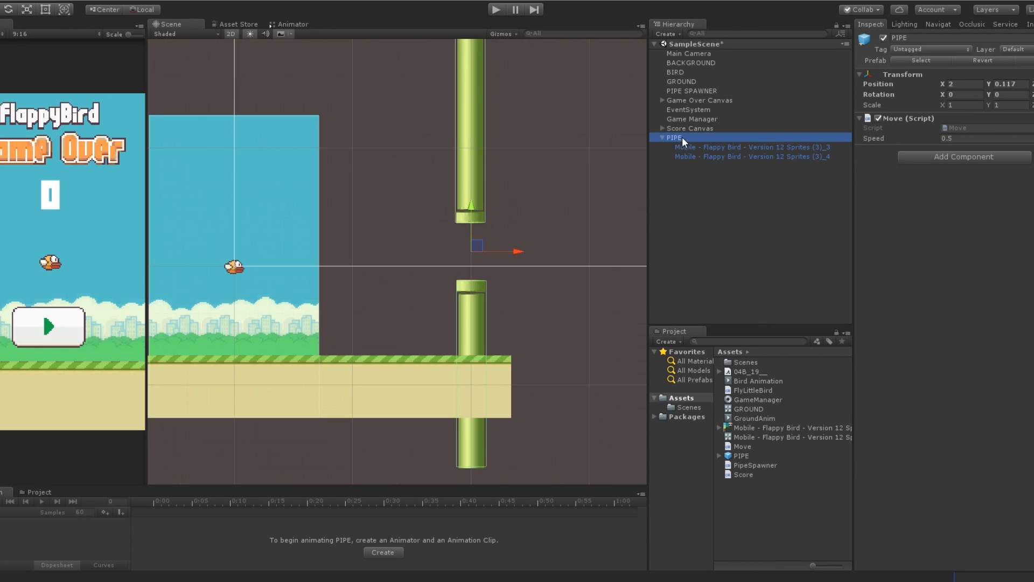
{"action": "right_click", "coordinate": [668, 138]}
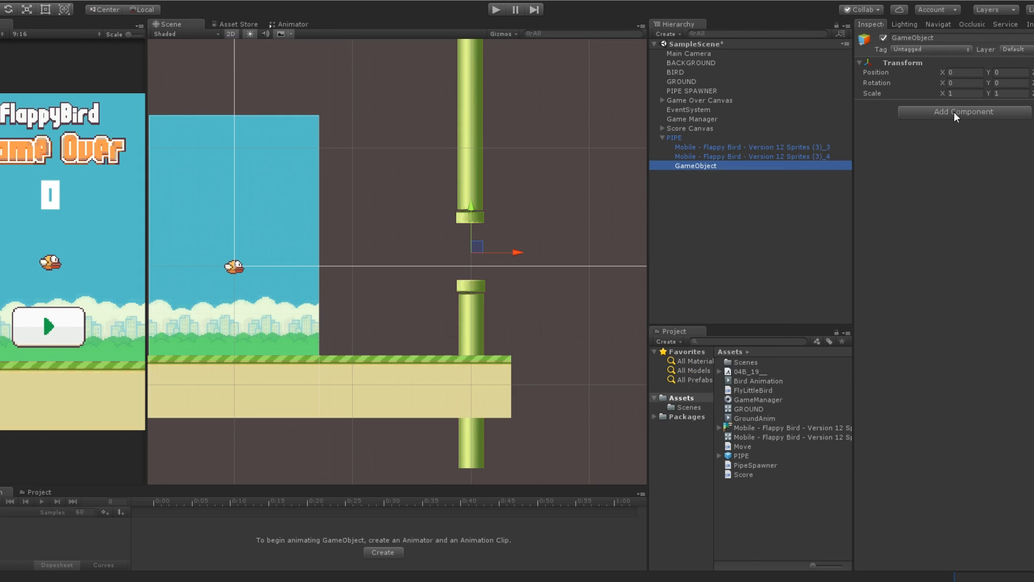
{"action": "left_click", "coordinate": [964, 112]}
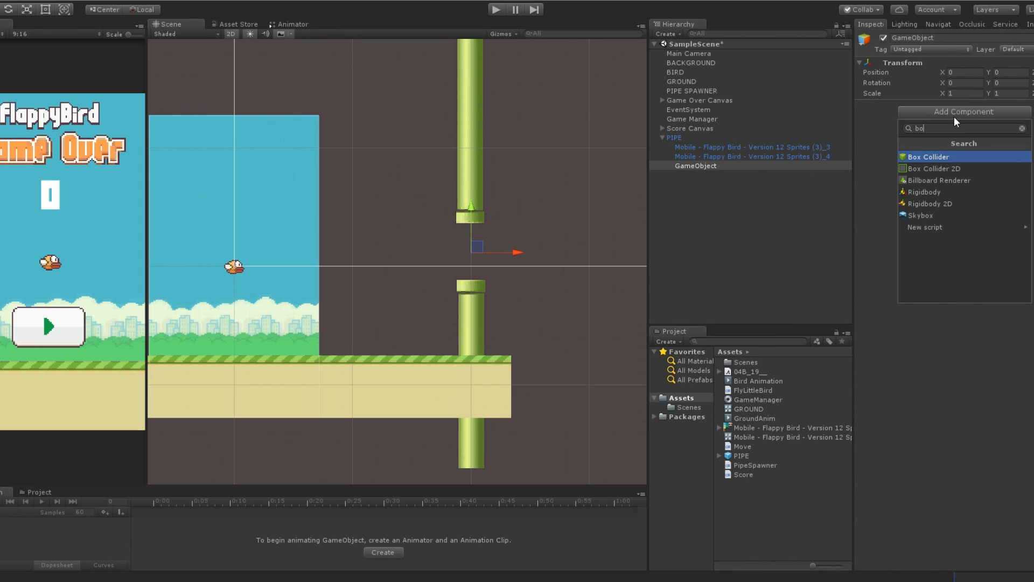
{"action": "left_click", "coordinate": [934, 168]}
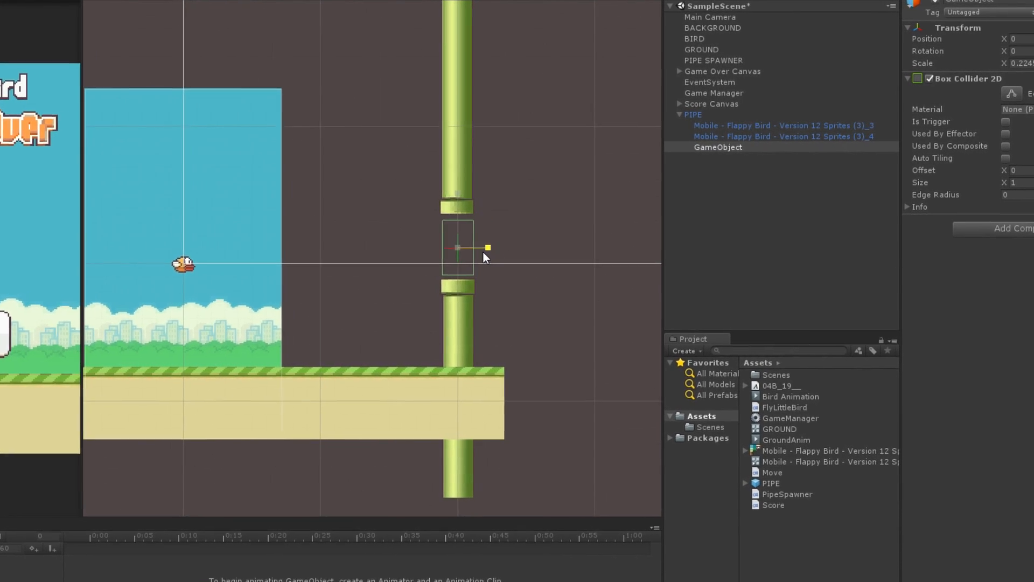
{"action": "type", "text": "bo"}
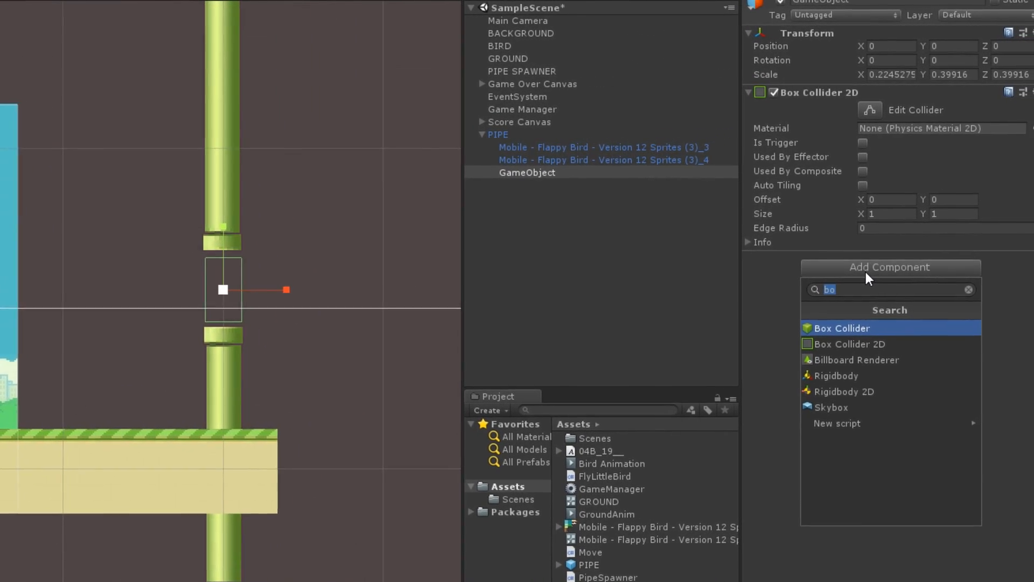
{"action": "left_click", "coordinate": [860, 143]}
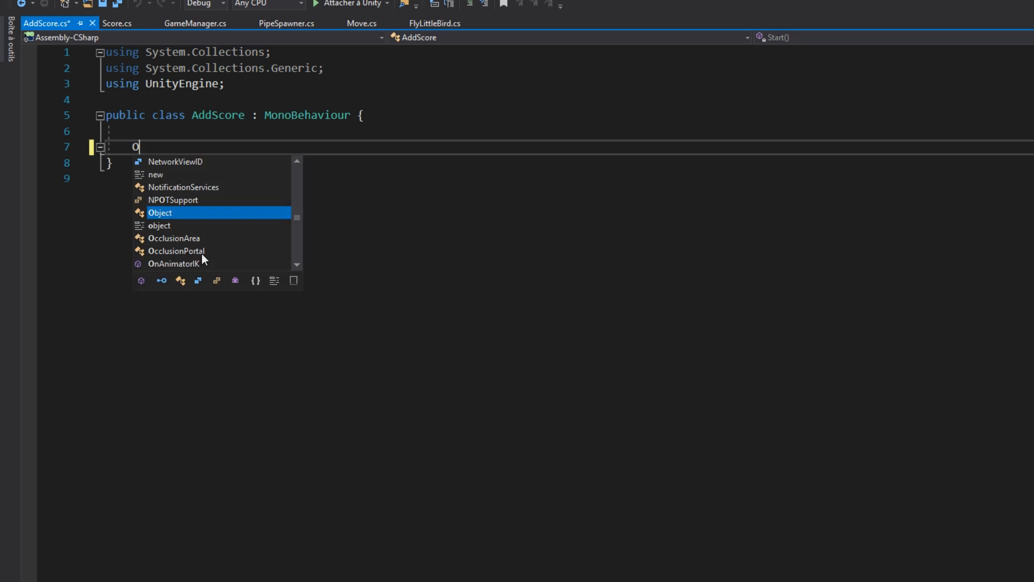
Add an OnTriggerEnter2D(Collider2D collision) handler to AddScore that starts referencing Score.
{"action": "type", "text": "ntri"}
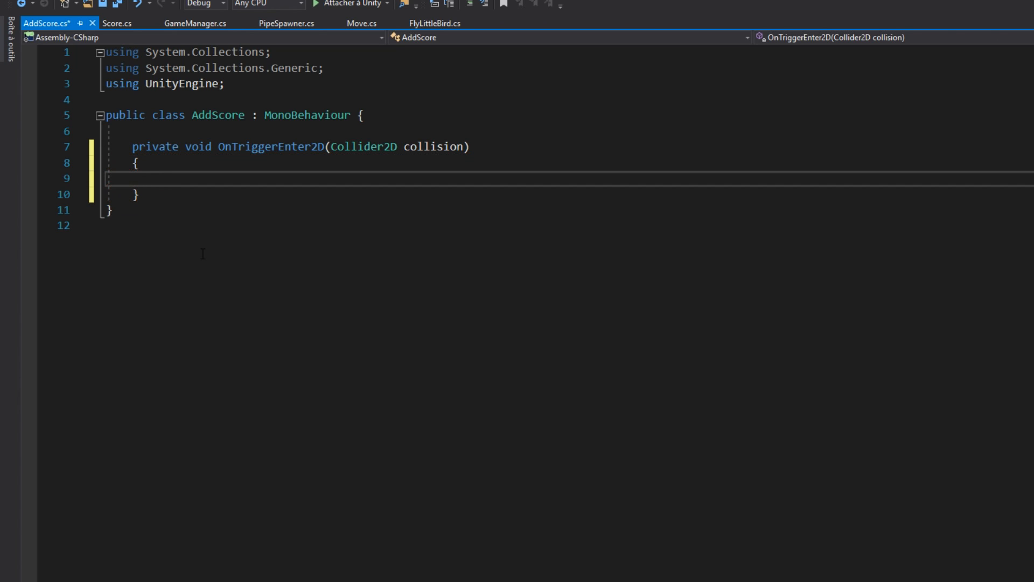
{"action": "type", "text": "s"}
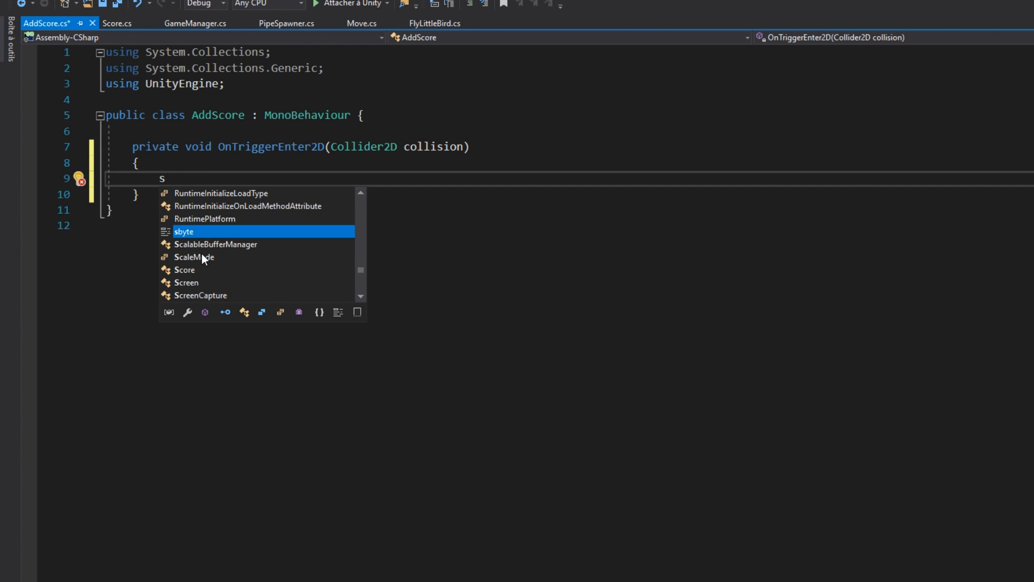
{"action": "type", "text": "core"}
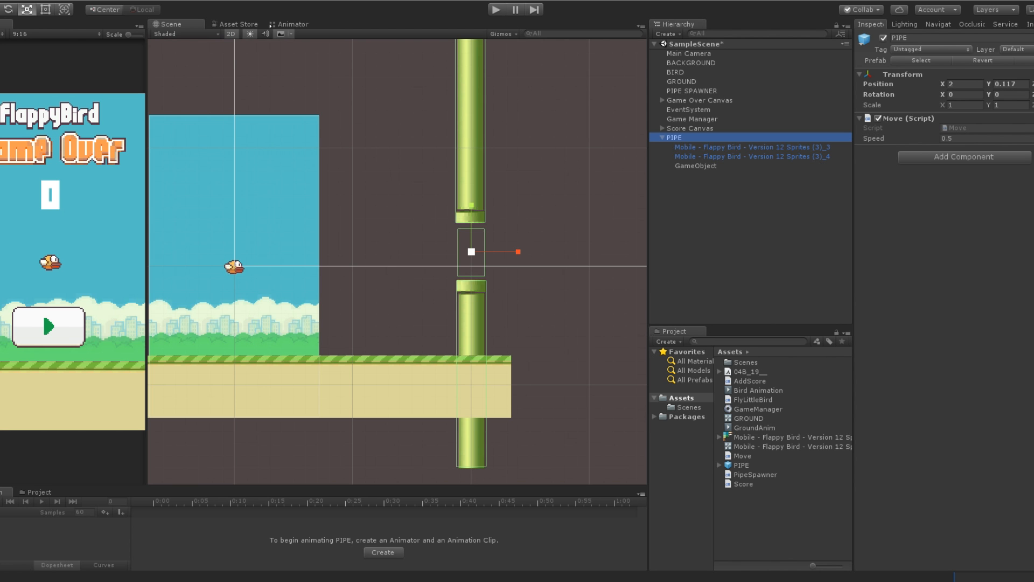
{"action": "left_click", "coordinate": [695, 166]}
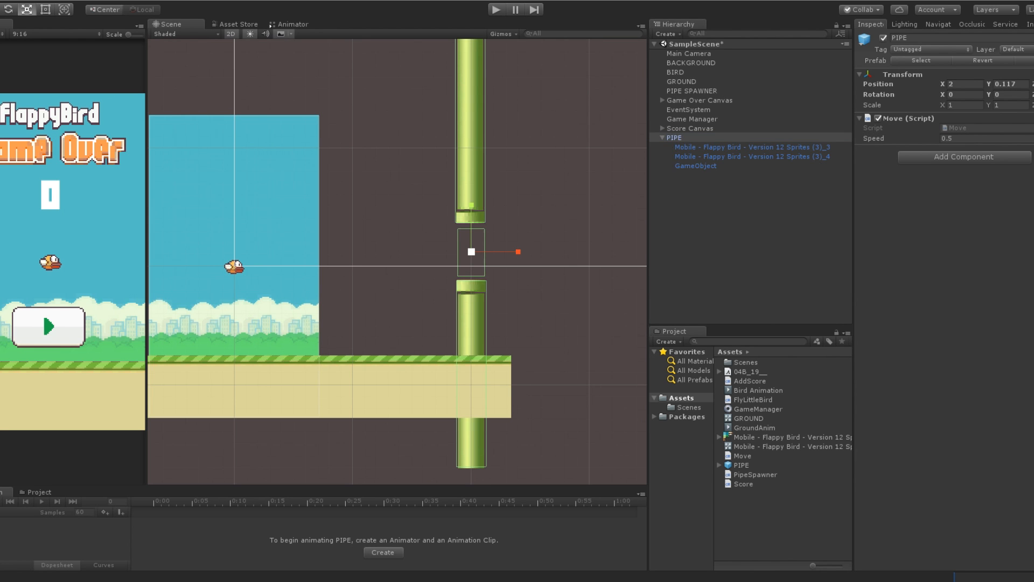
{"action": "mouse_move", "coordinate": [667, 129]}
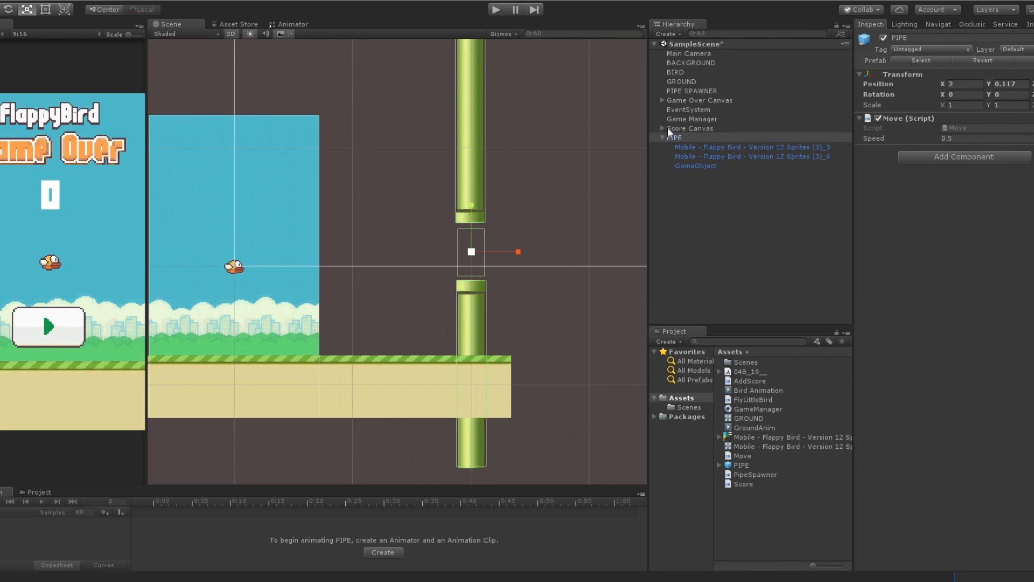